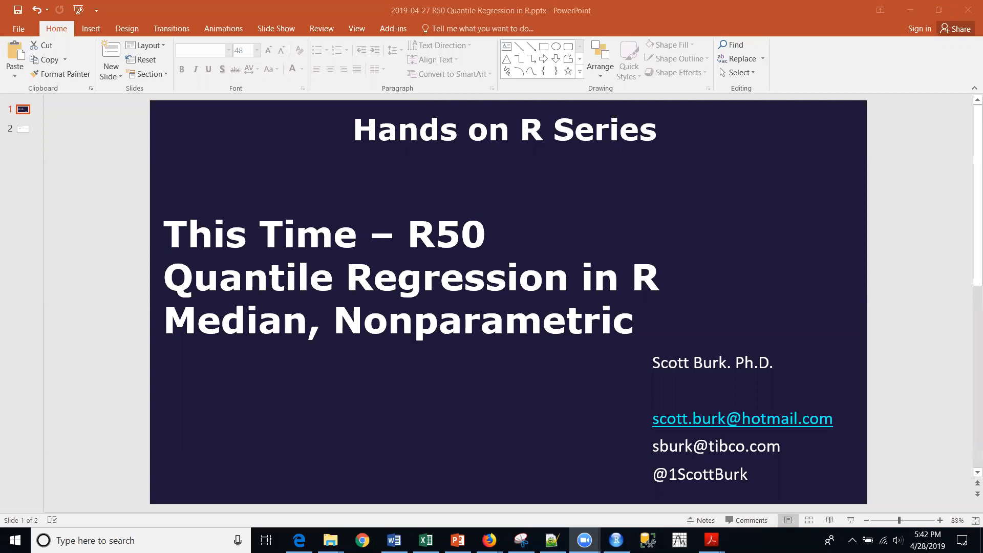
mouse_move(75, 139)
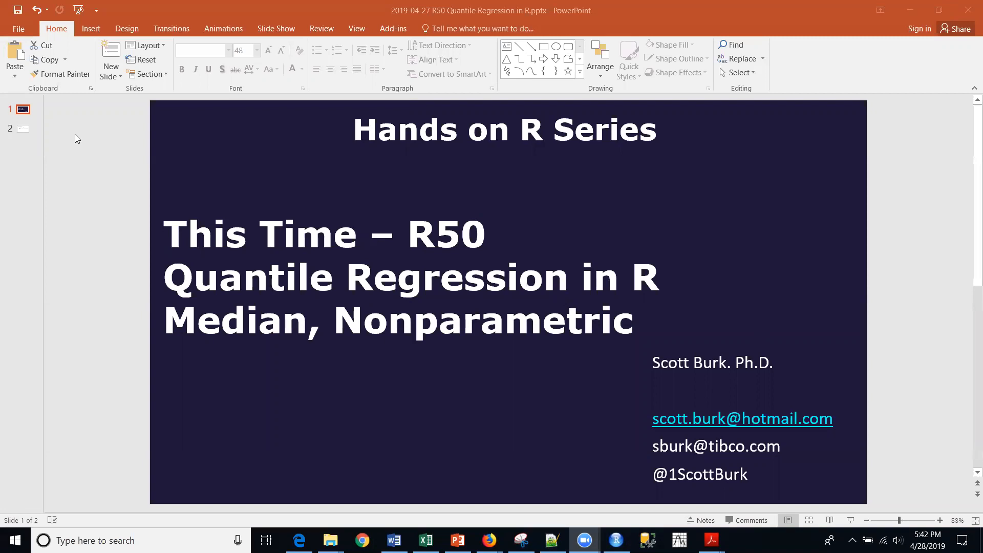
Display slide 2 with the log(wage) quantile regression model, then bring up the RStudio script
left_click(22, 128)
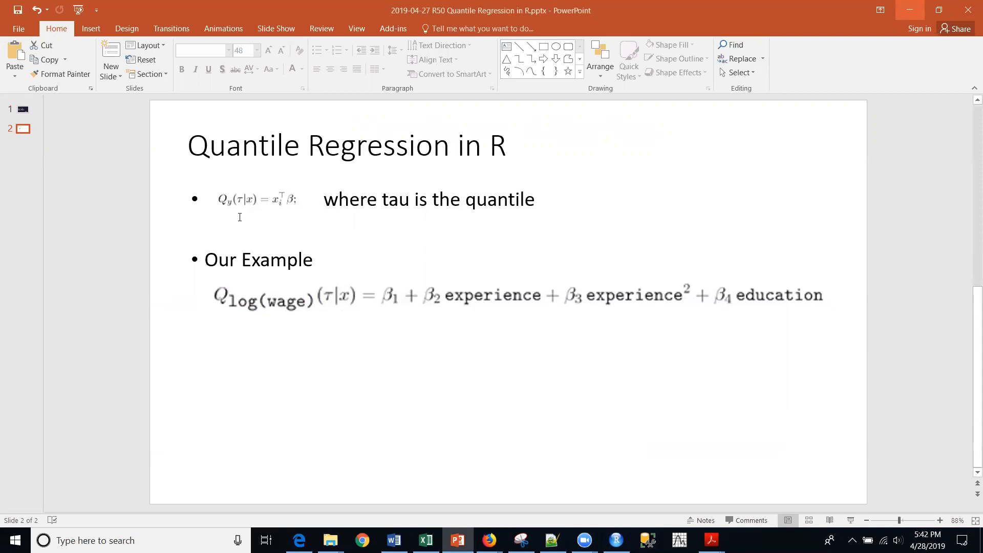
mouse_move(306, 222)
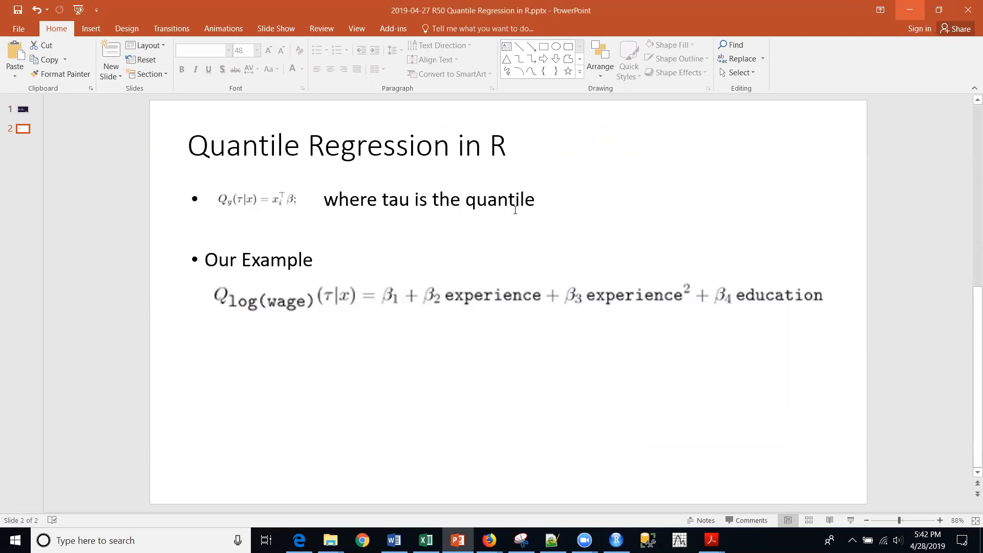
mouse_move(467, 182)
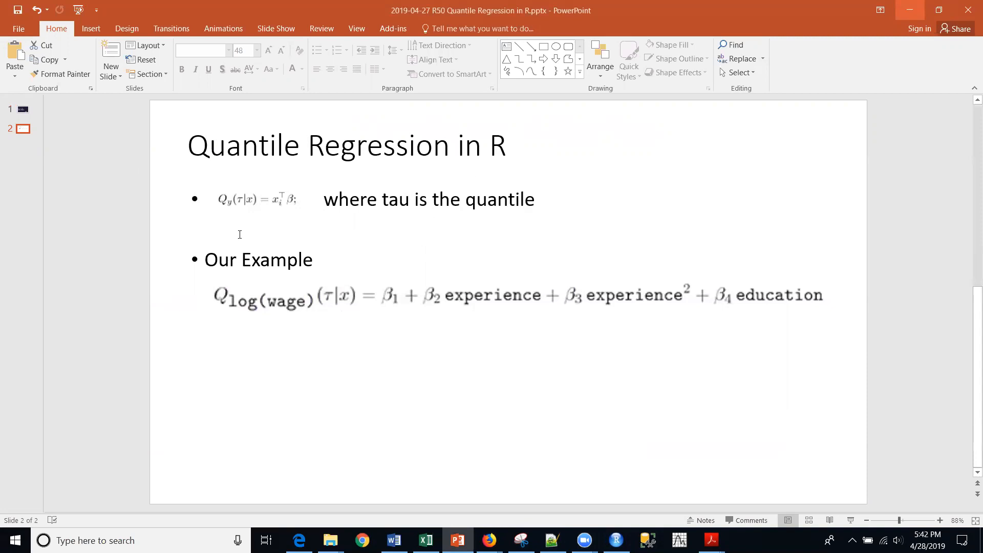
mouse_move(237, 217)
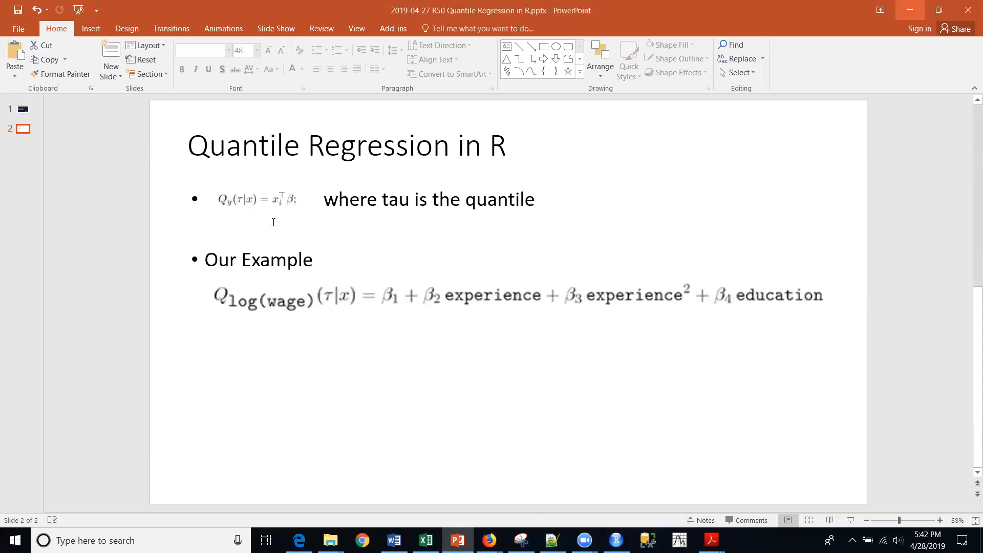
mouse_move(245, 216)
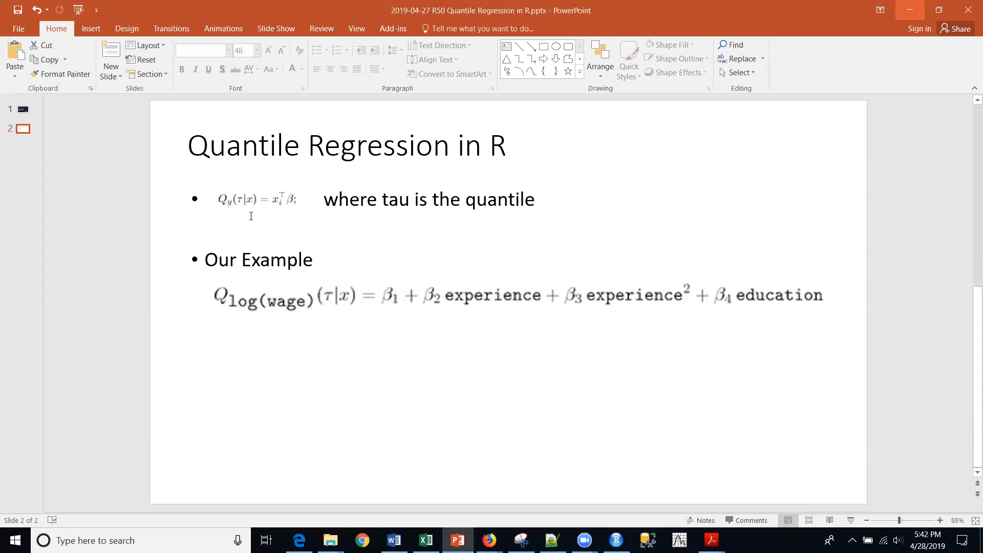
mouse_move(257, 221)
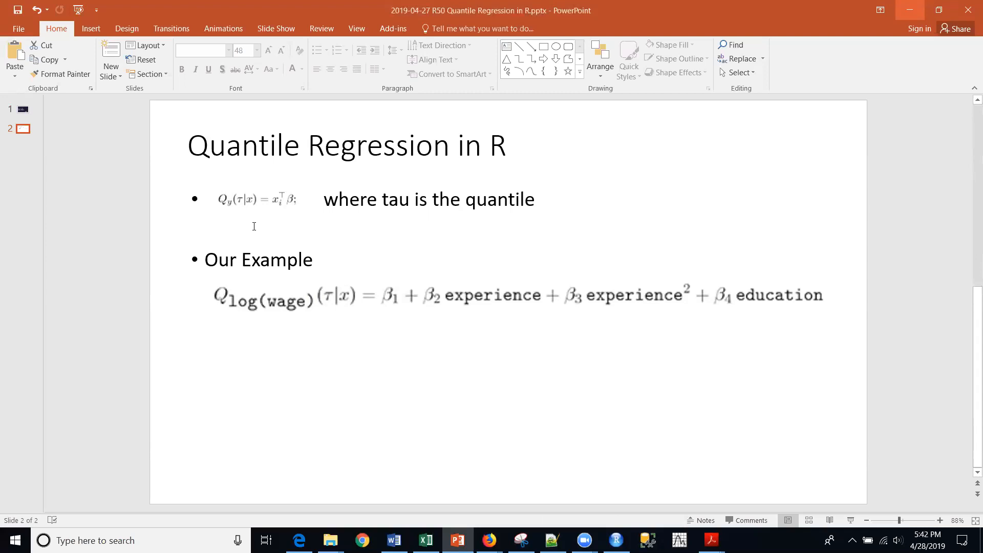
mouse_move(324, 220)
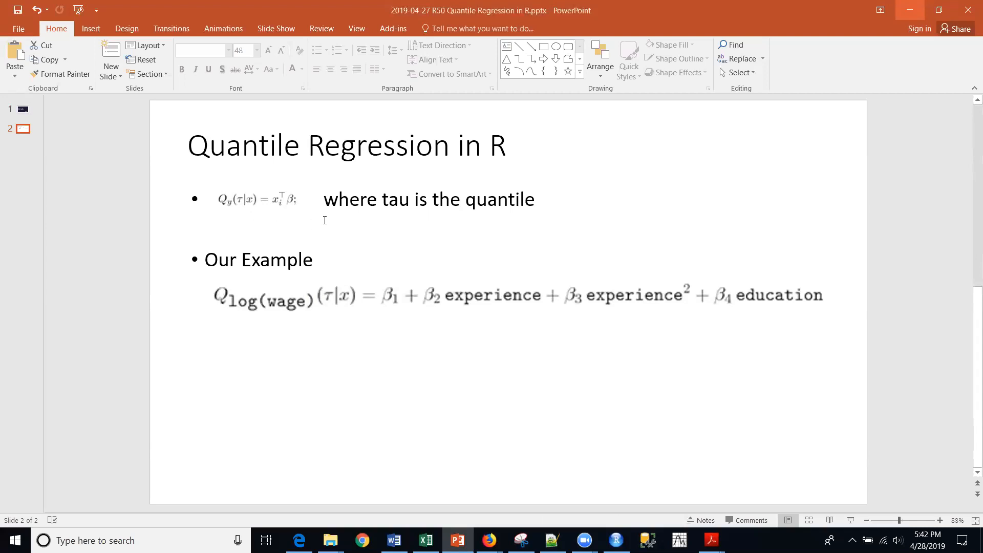
mouse_move(482, 248)
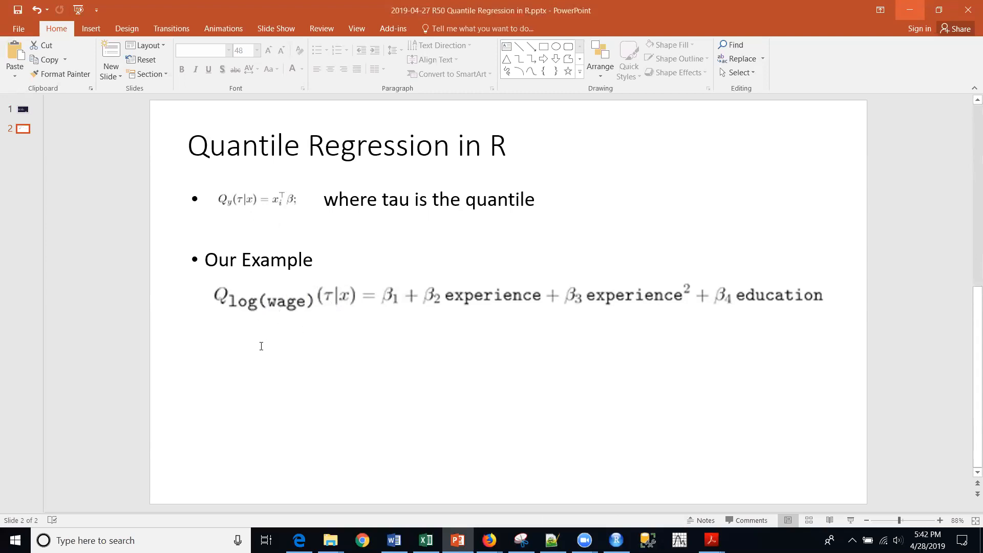
mouse_move(332, 349)
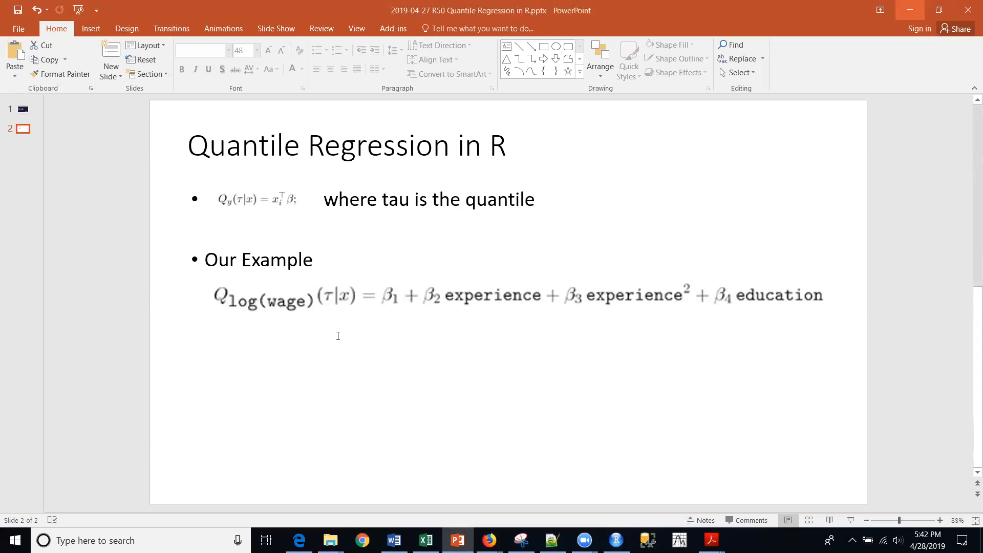
mouse_move(396, 344)
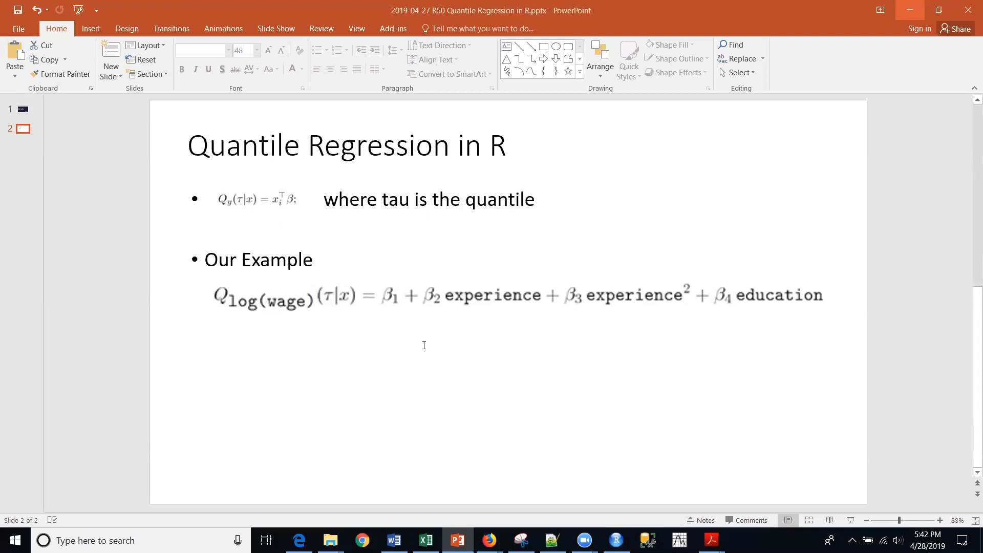
mouse_move(362, 330)
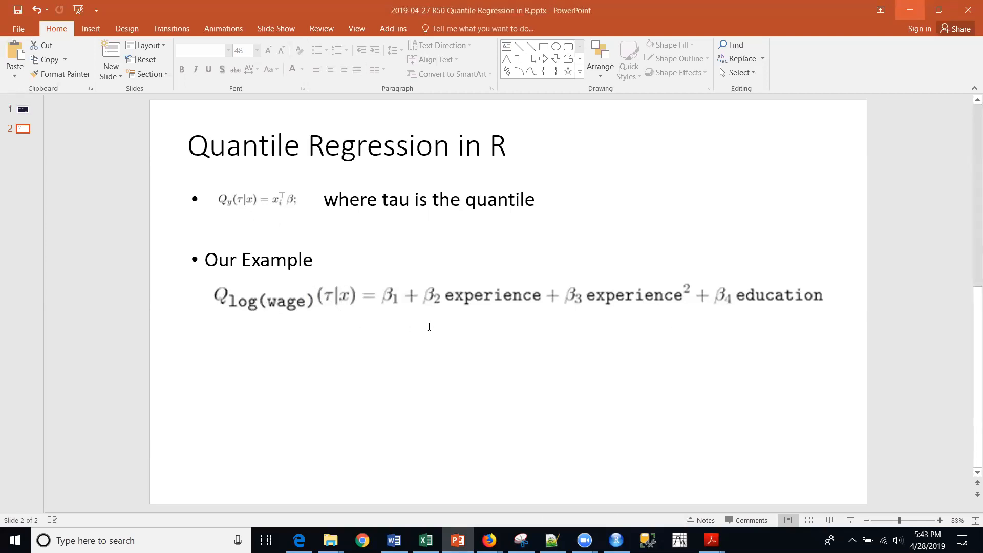
mouse_move(500, 340)
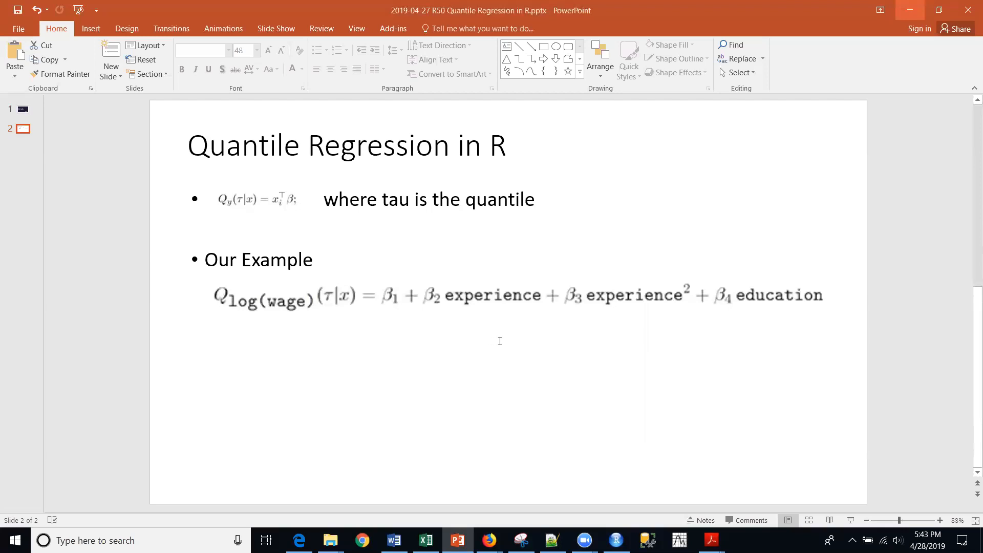
mouse_move(654, 338)
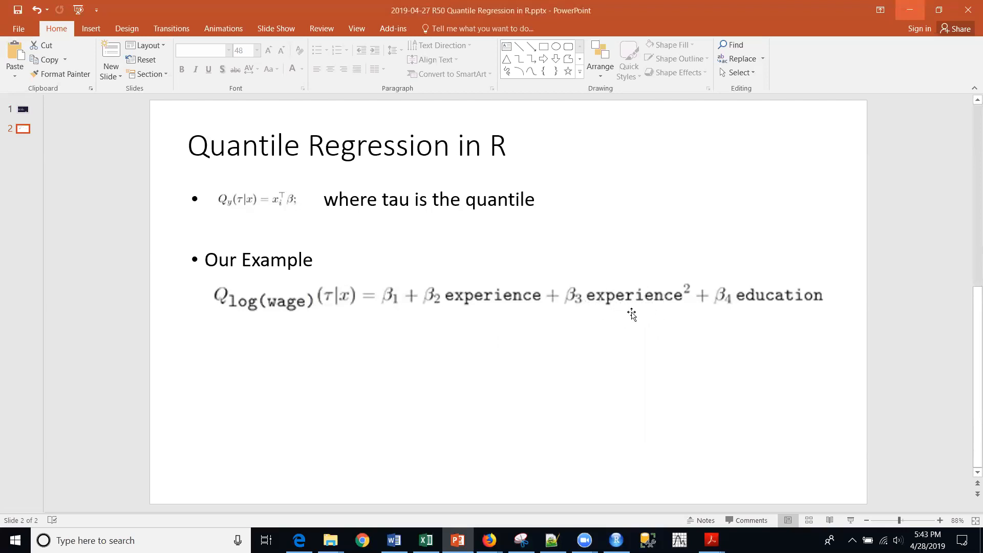
mouse_move(748, 315)
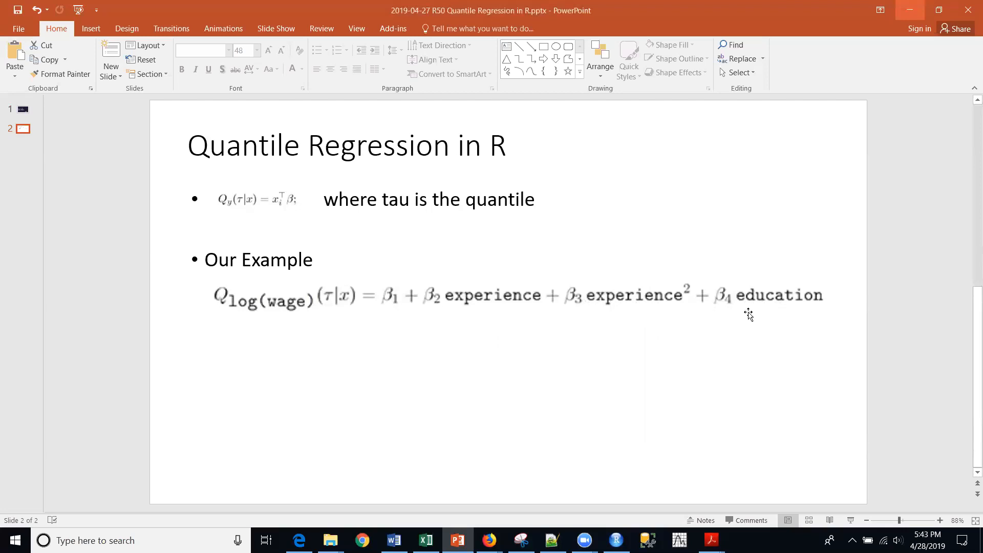
mouse_move(941, 36)
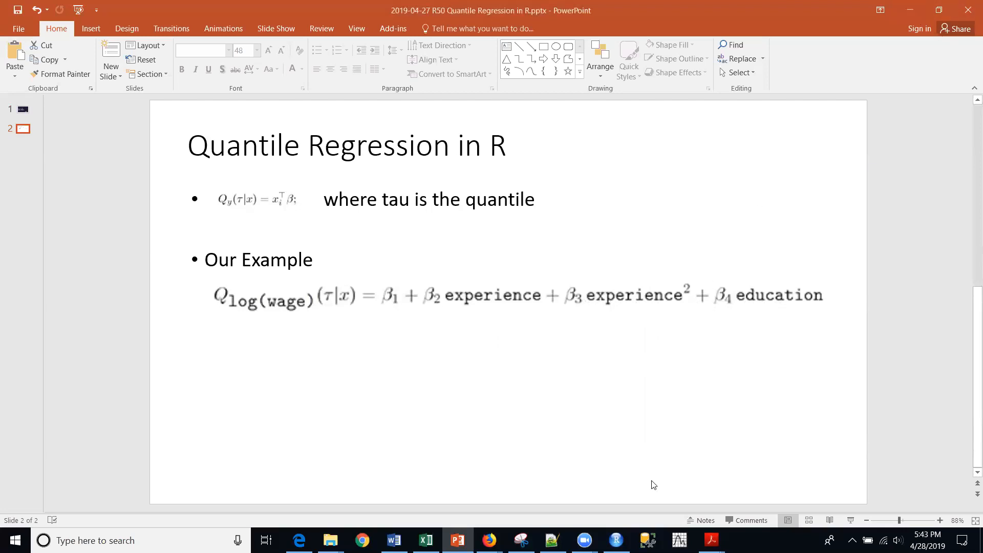
left_click(615, 540)
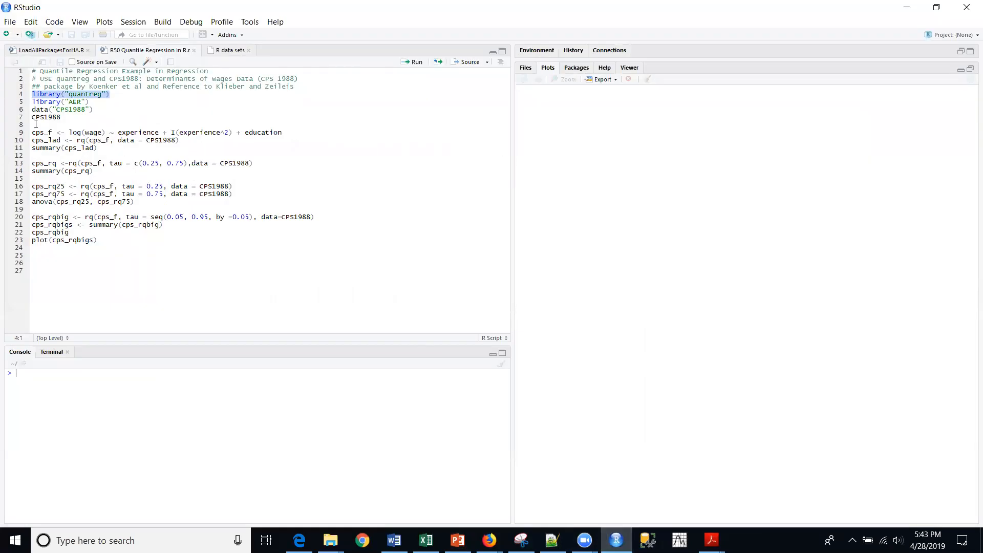
Run library("quantreg") and library("AER"), then select the next script line
left_click(415, 62)
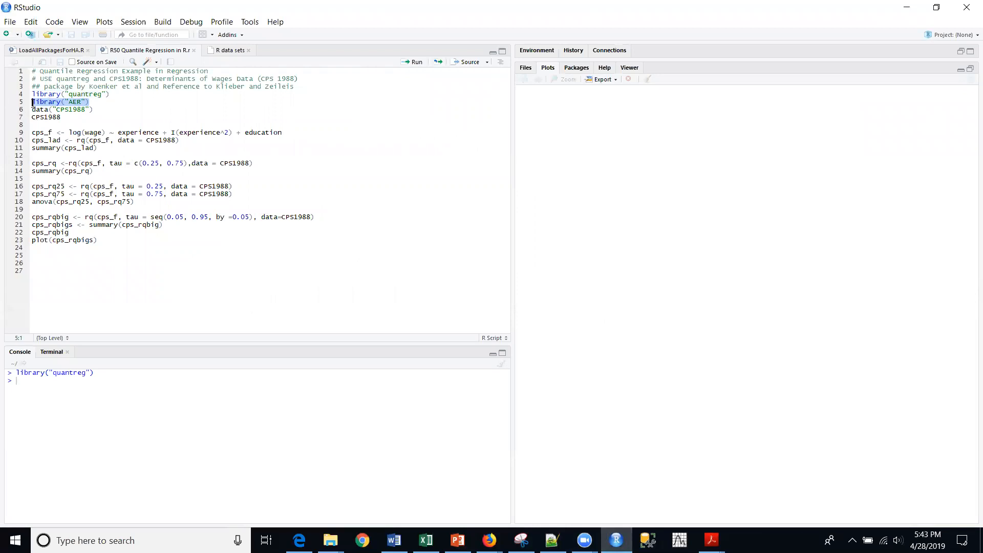
mouse_move(160, 126)
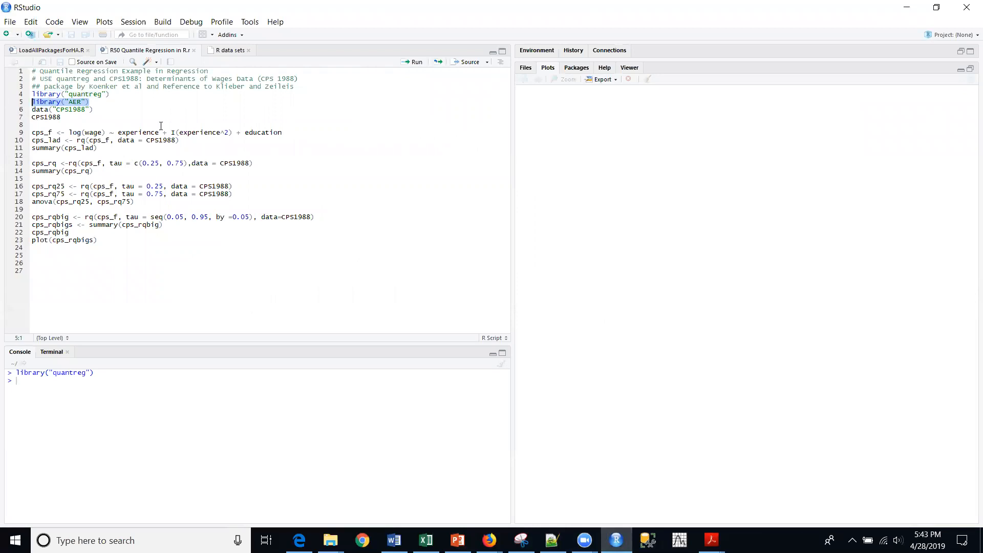
left_click(416, 62)
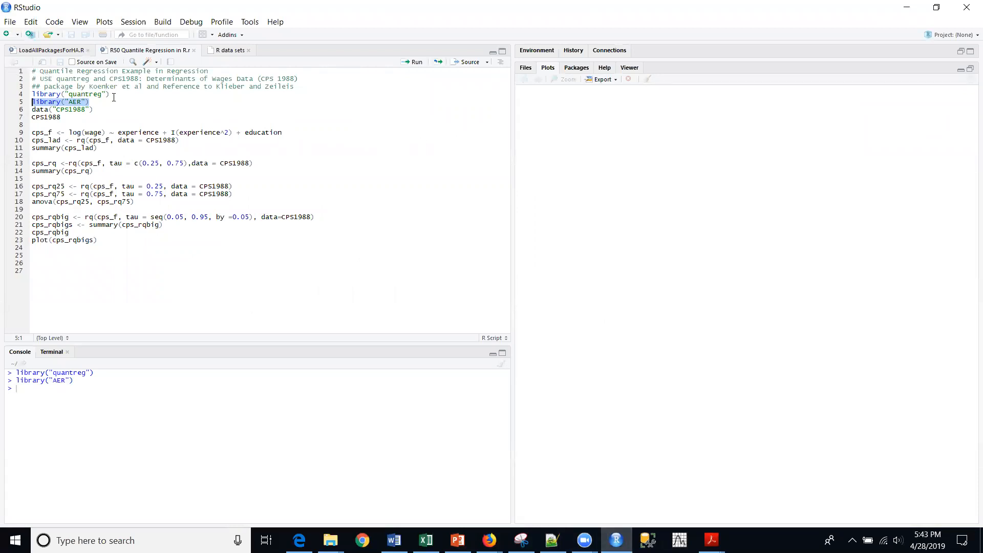
mouse_move(113, 97)
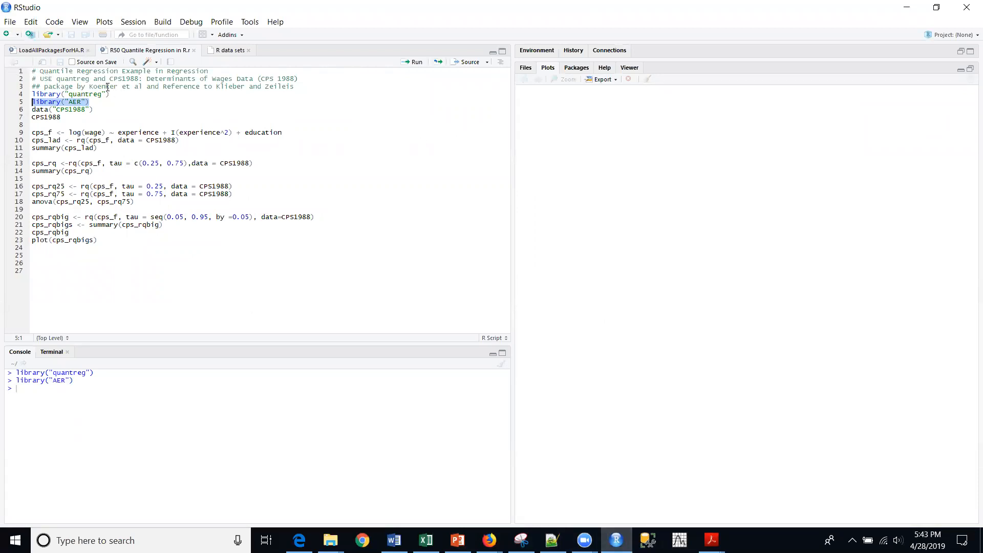
double_click(104, 86)
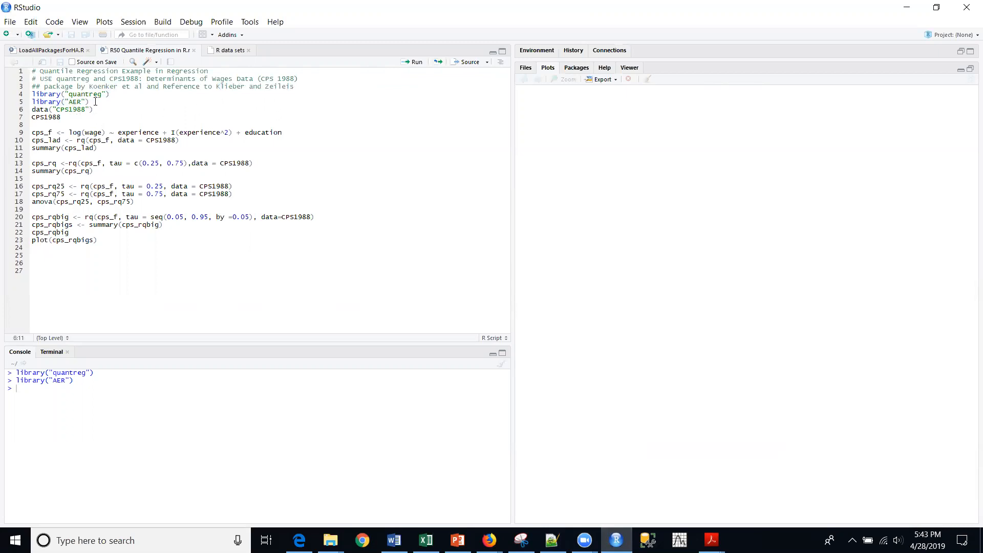
triple_click(61, 109)
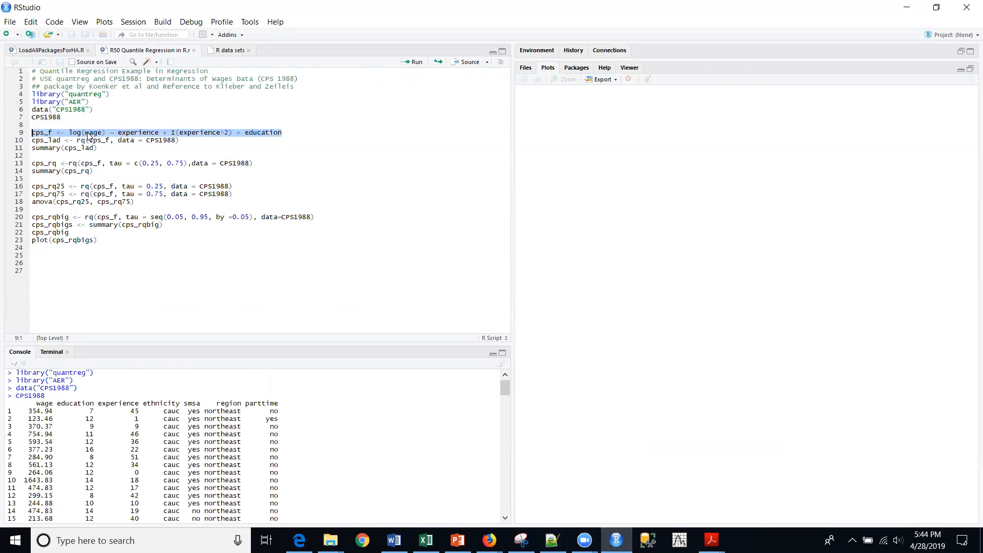
mouse_move(160, 138)
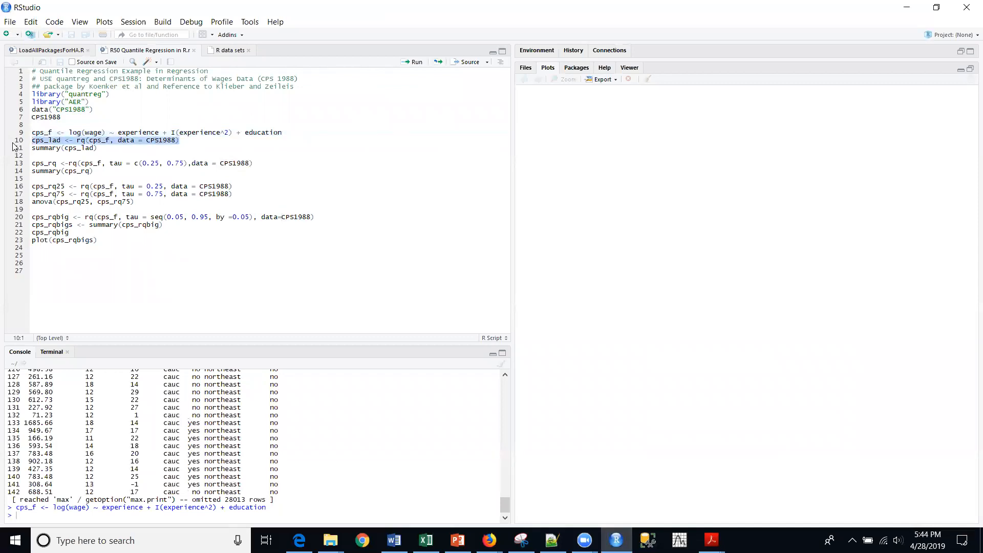
mouse_move(266, 199)
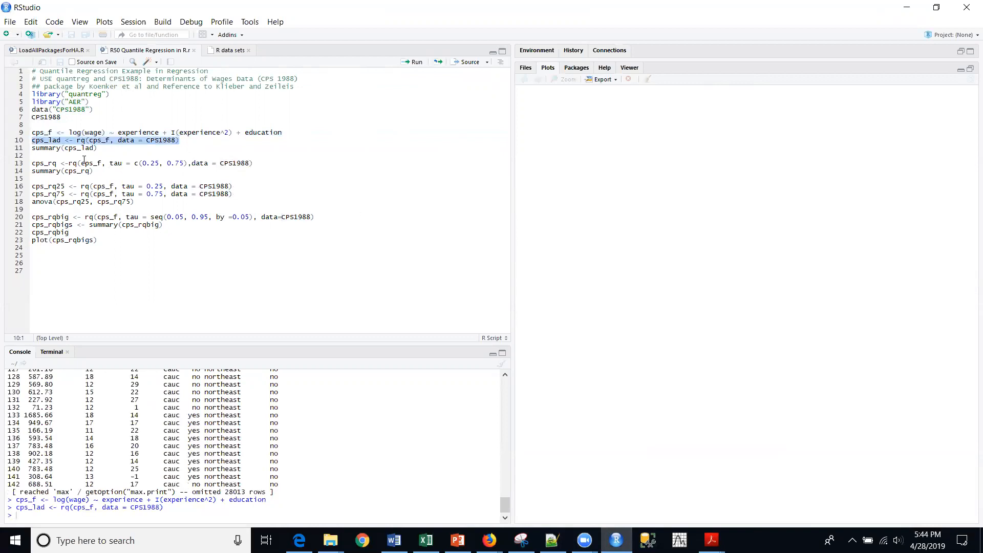
mouse_move(121, 157)
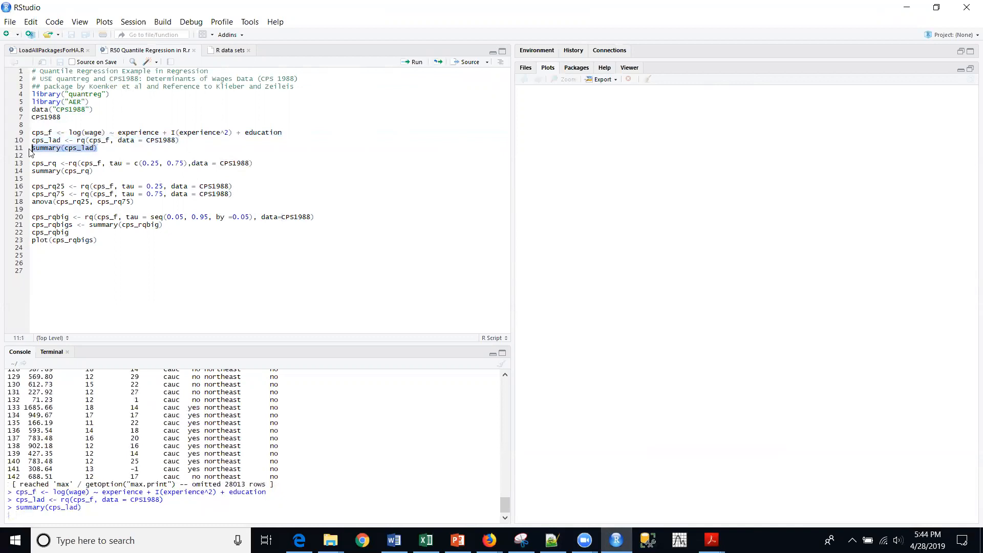
Print summary(cps_lad) and highlight the tau value 0.5 in the console
left_click(413, 62)
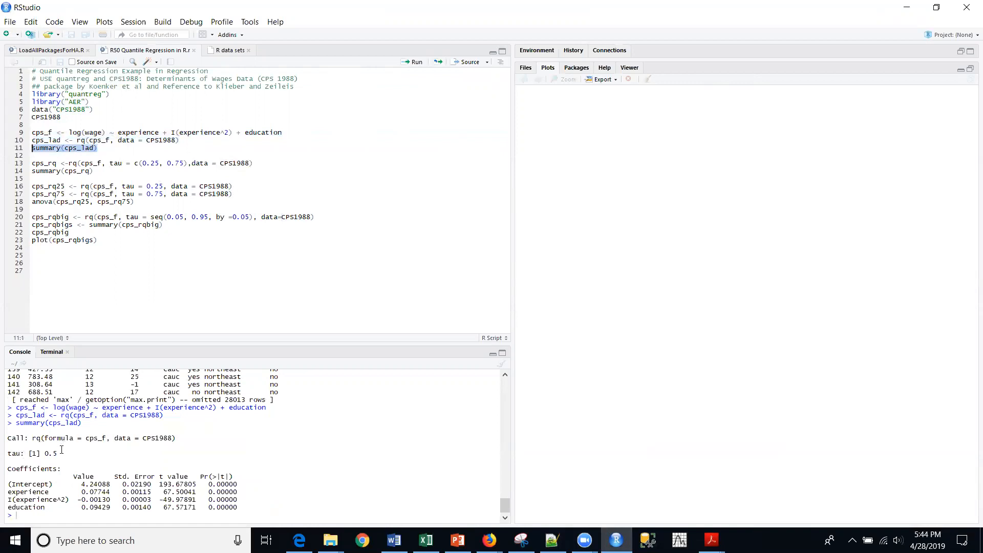
mouse_move(82, 469)
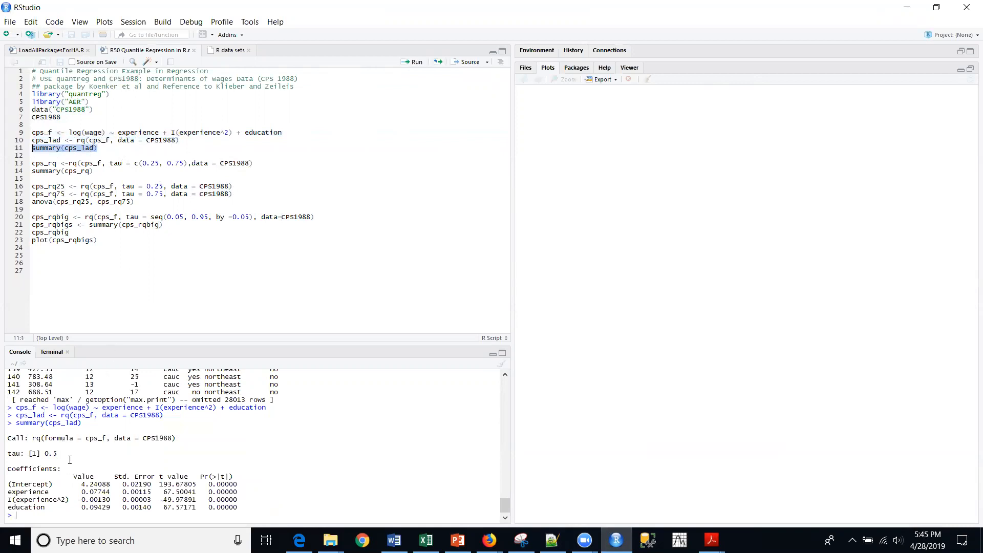
double_click(49, 453)
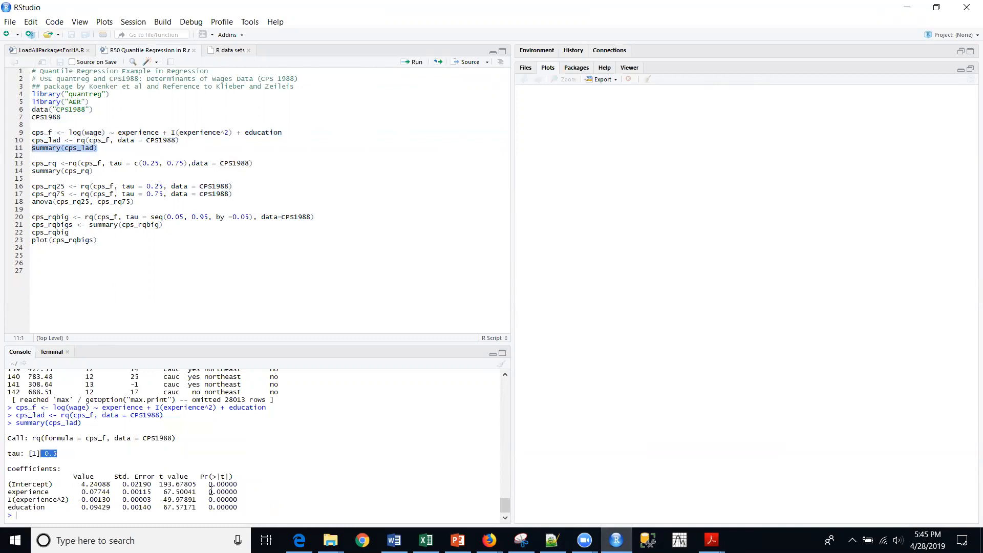
mouse_move(243, 514)
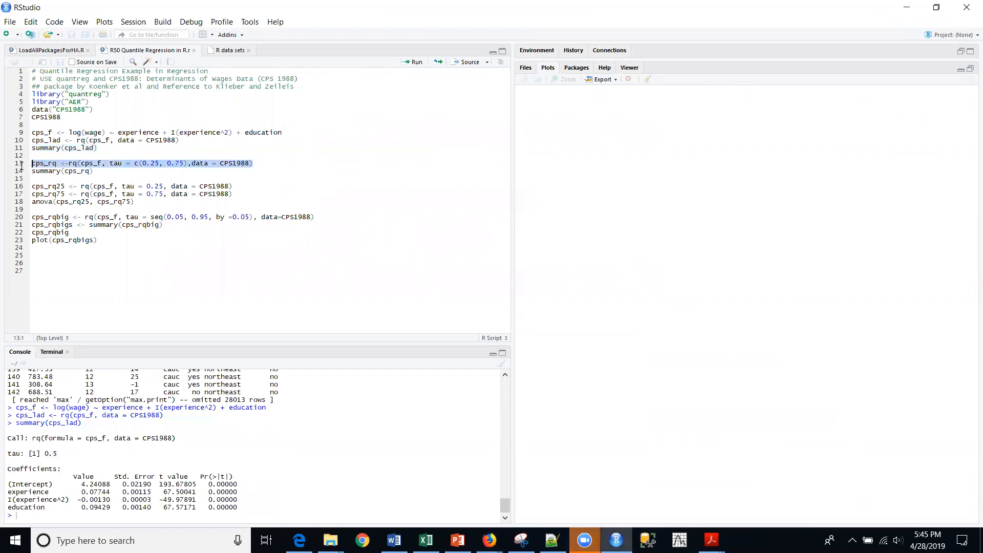
mouse_move(220, 220)
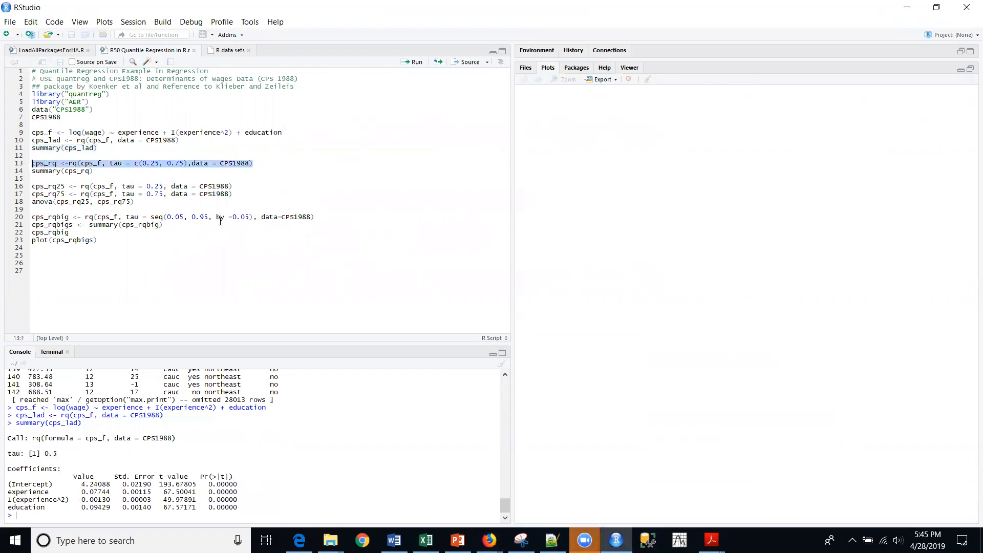
mouse_move(160, 475)
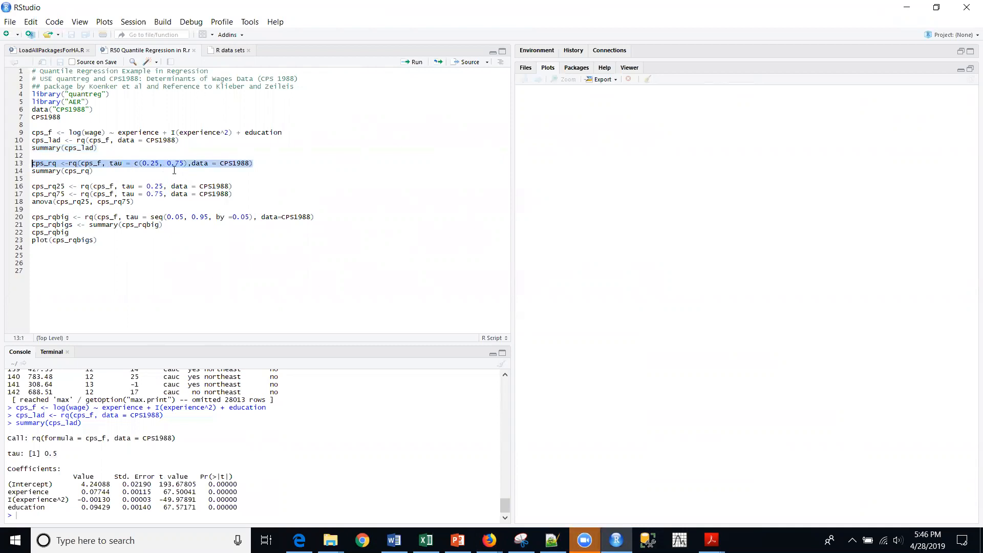
mouse_move(183, 169)
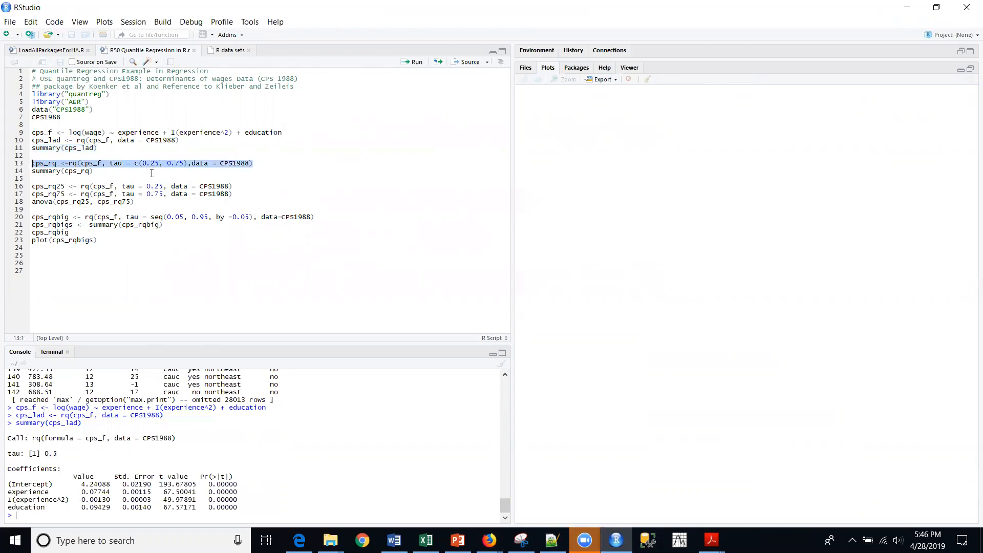
mouse_move(159, 171)
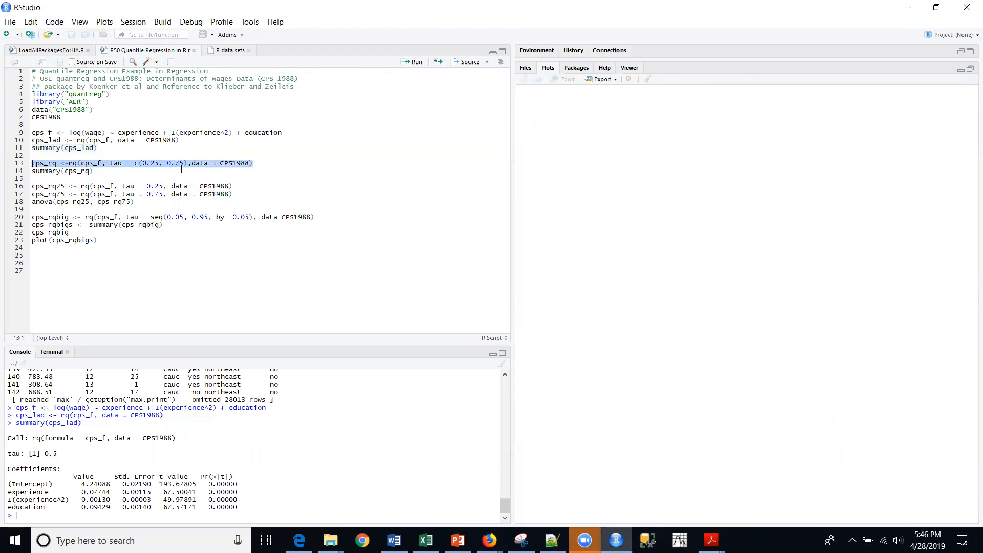
Fit the 0.25 and 0.75 quantile models, maximize the console, and highlight tau 0.75
left_click(416, 62)
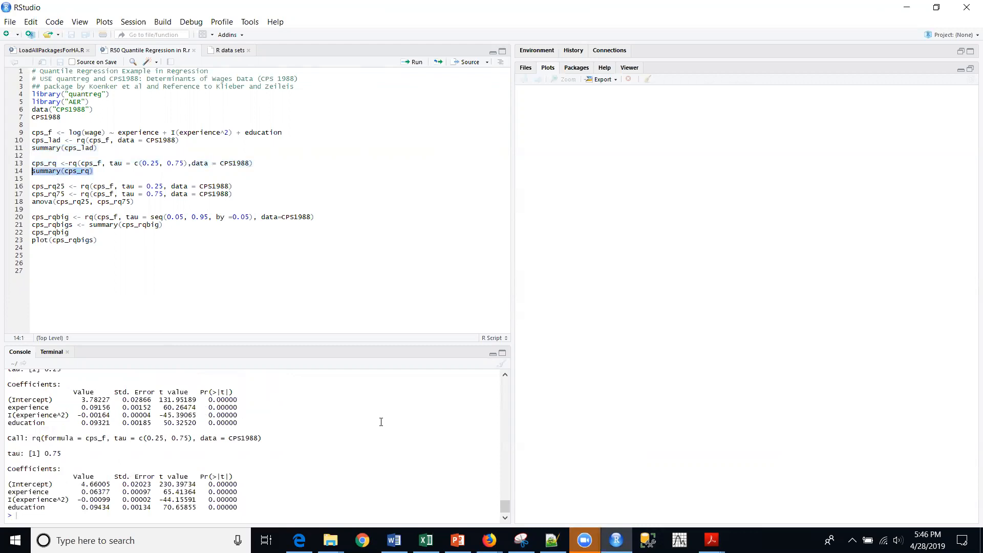
mouse_move(503, 358)
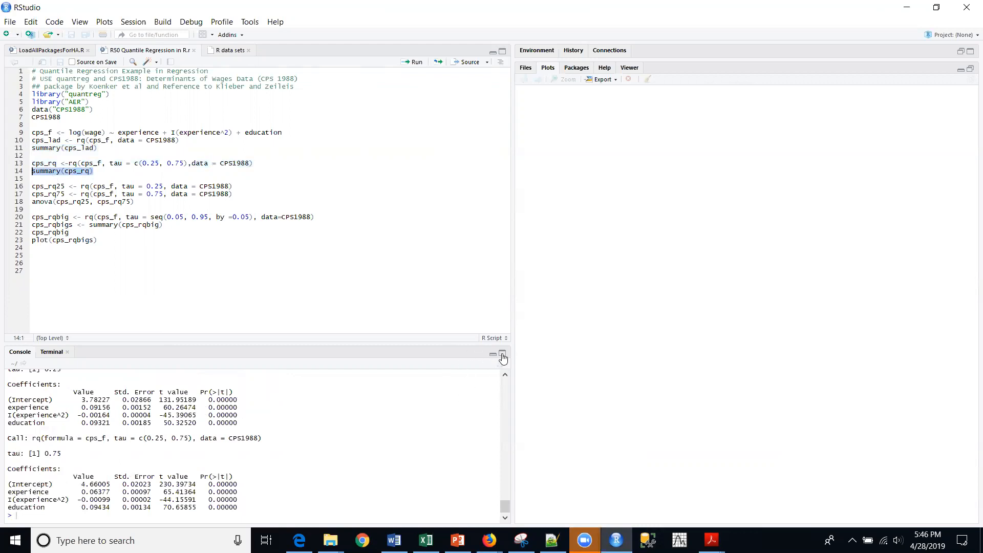
left_click(502, 356)
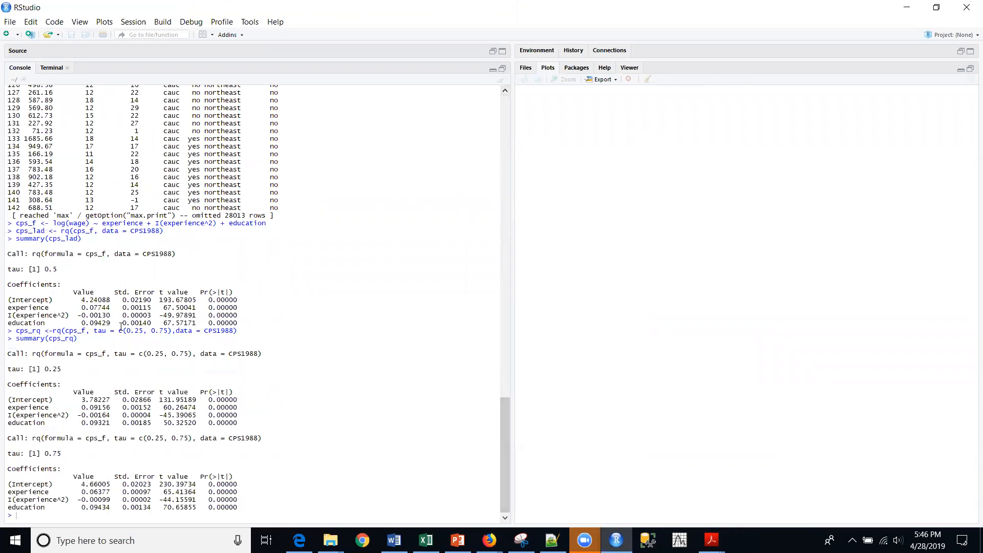
double_click(50, 368)
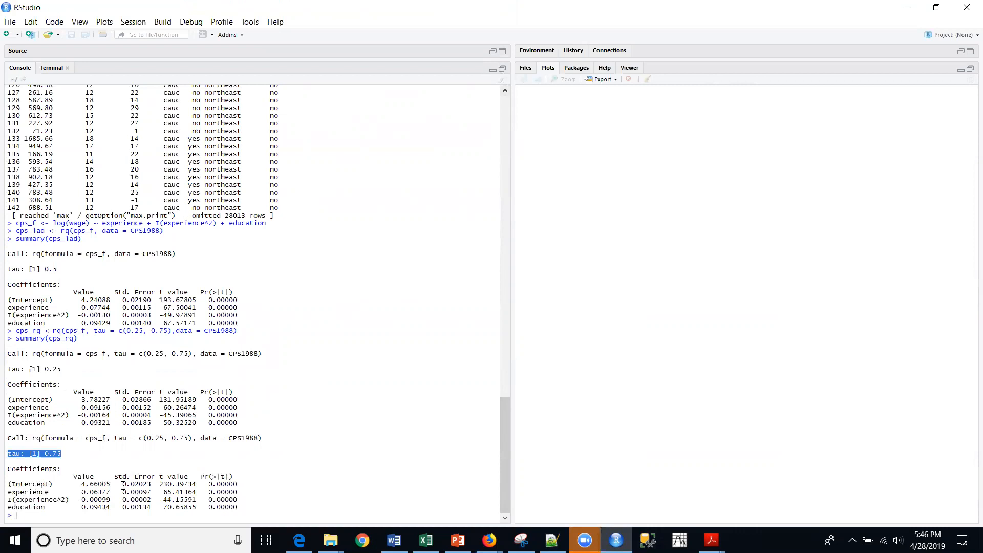
mouse_move(116, 370)
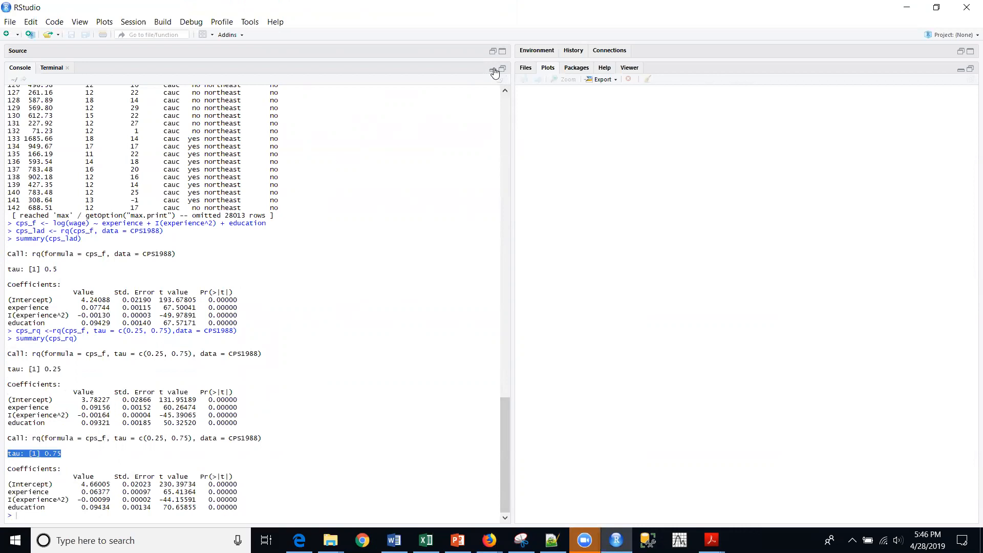
Minimize the console to restore the script editor to full height
left_click(501, 70)
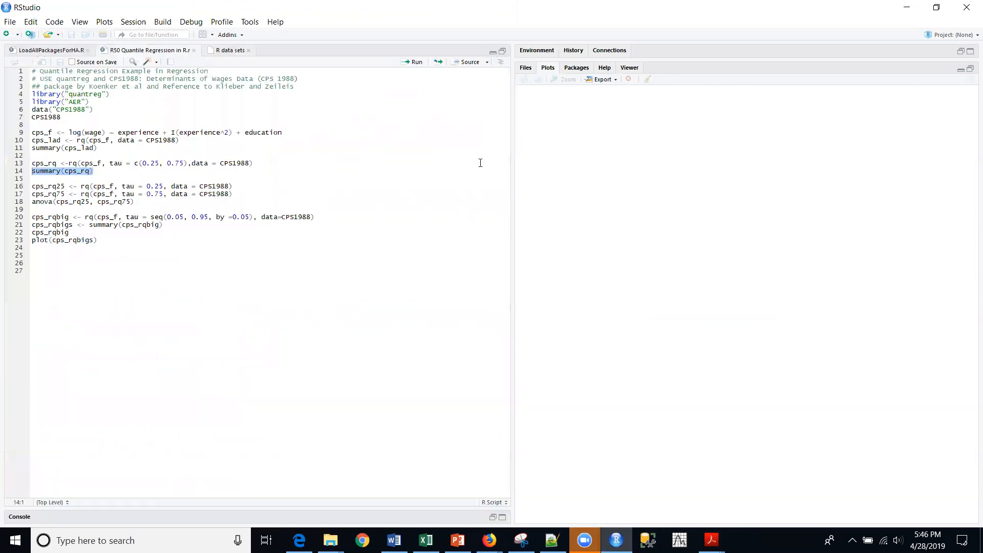
mouse_move(302, 279)
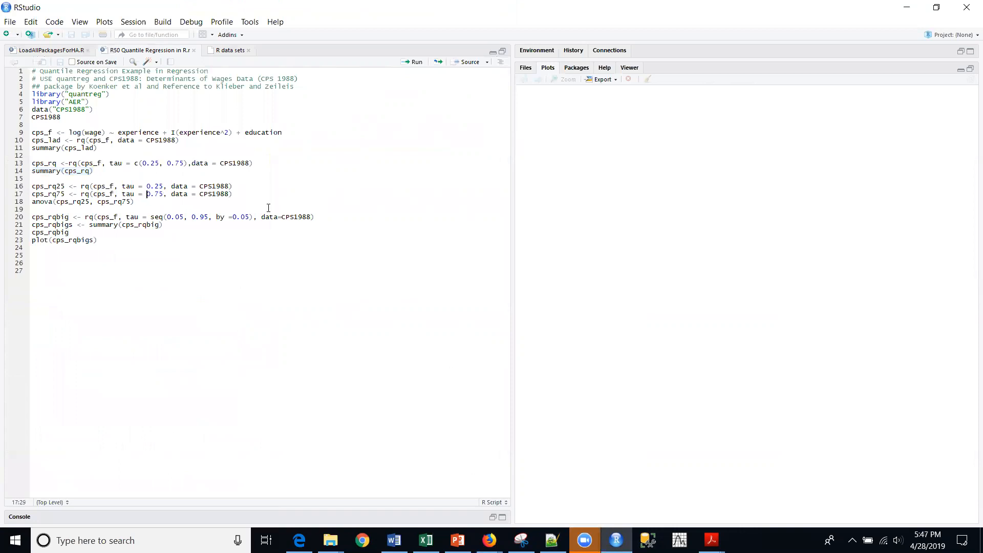
mouse_move(181, 208)
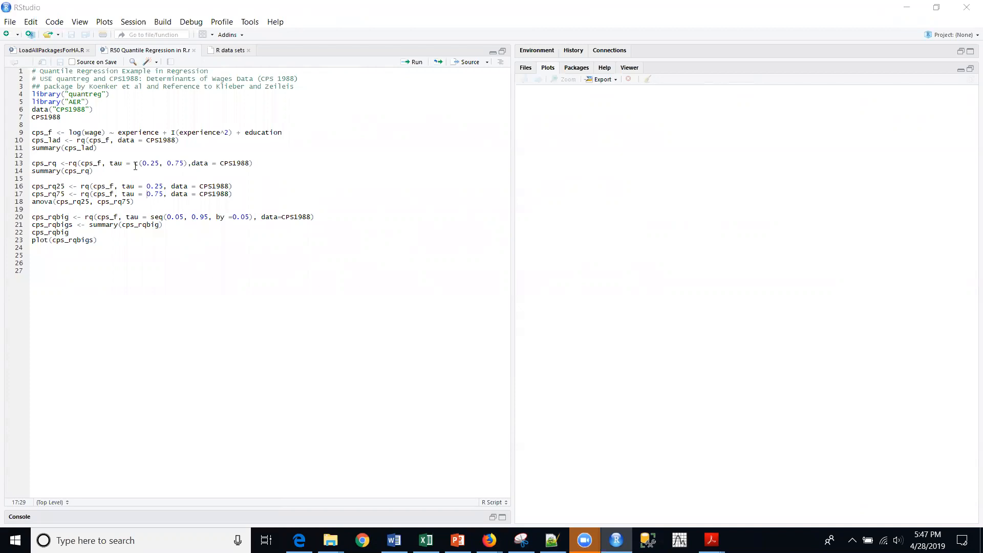
type("c")
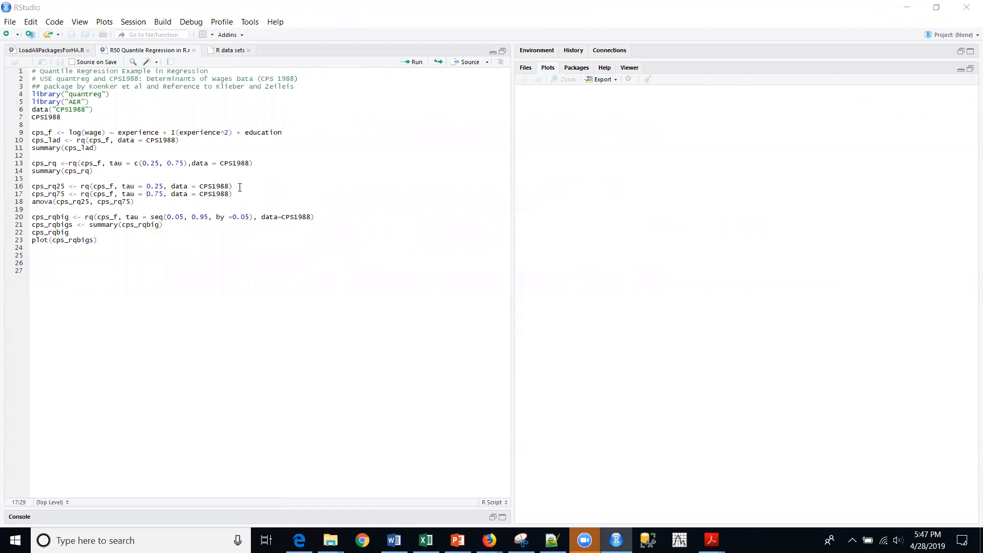
Select and run the separate cps_rq25 and cps_rq75 quantile fits
left_click_drag(33, 179, 231, 193)
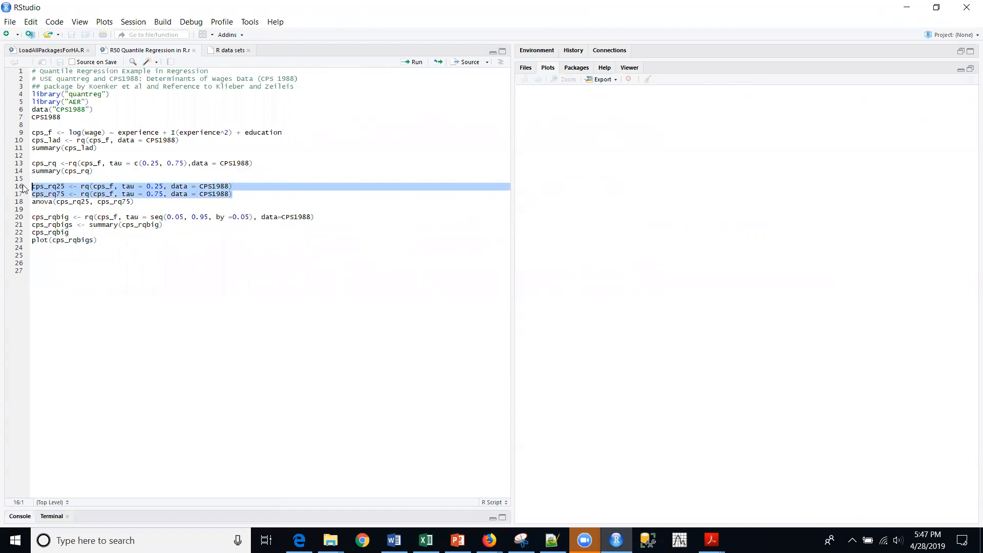
left_click(412, 61)
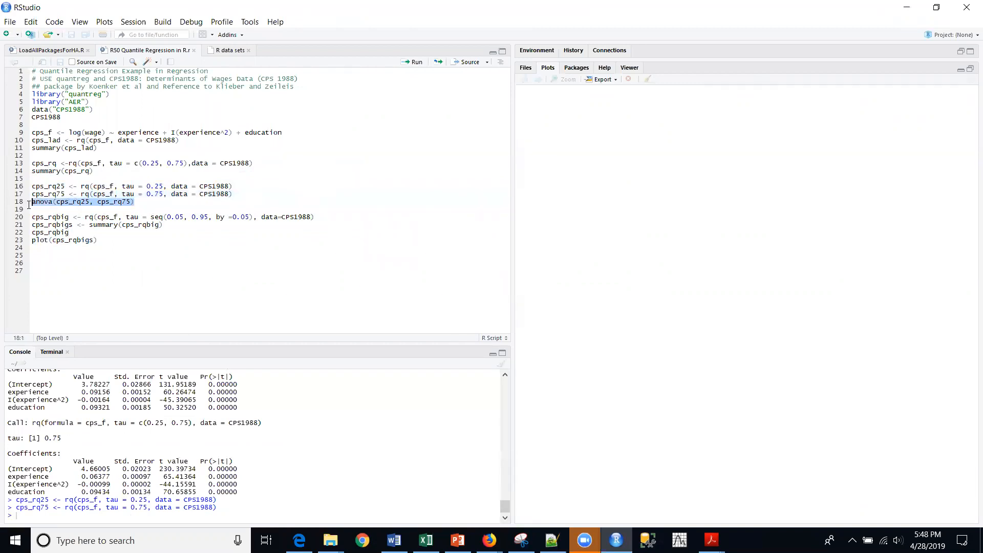
mouse_move(108, 209)
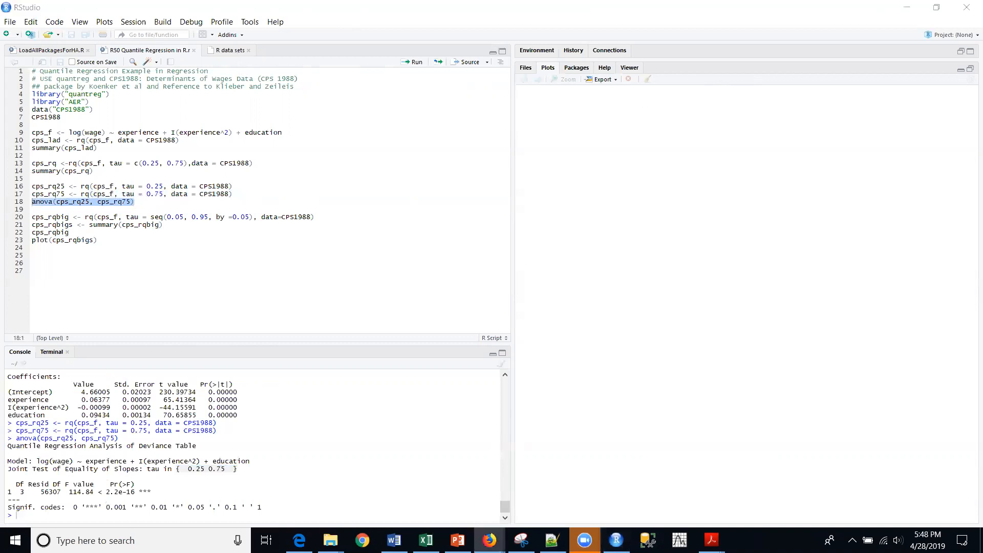
mouse_move(96, 201)
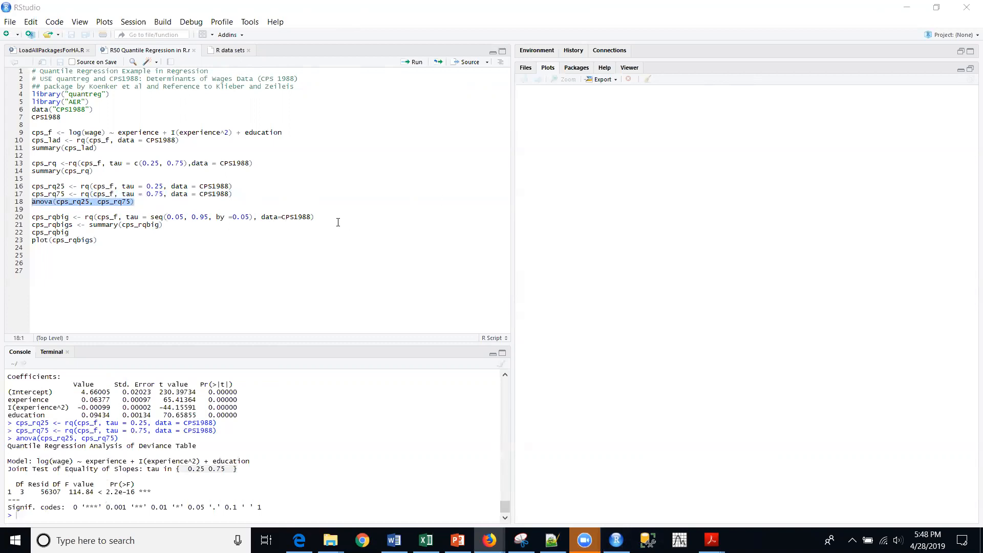
Pick the tau 0.05–0.95 model line and retype 'cps_rqbigs <- summary(cps_rqbig)'
left_click(69, 209)
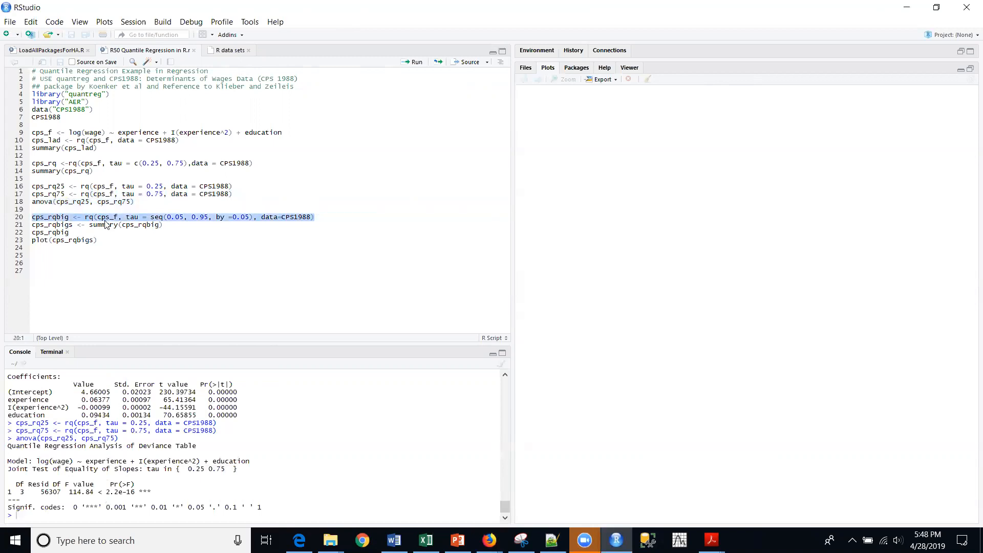
mouse_move(107, 225)
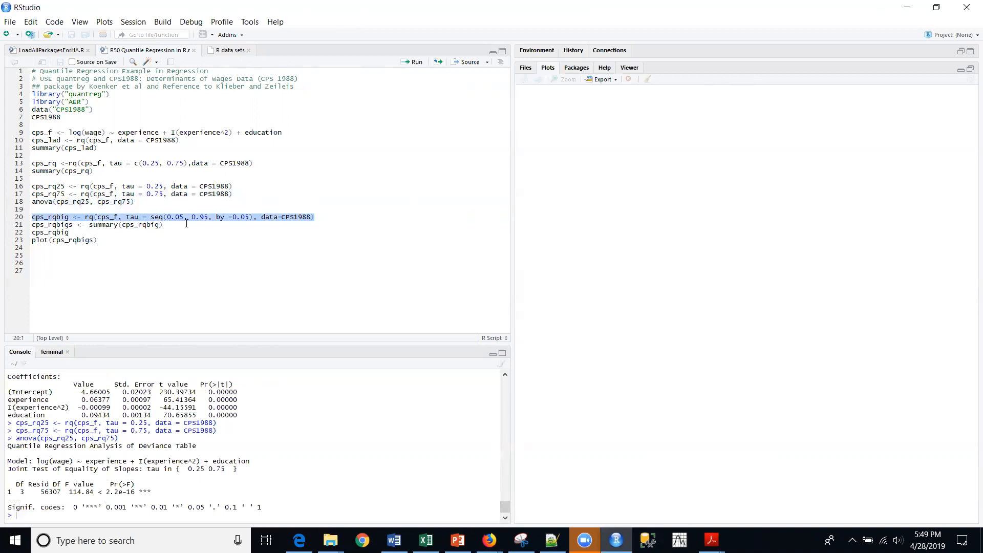
mouse_move(240, 224)
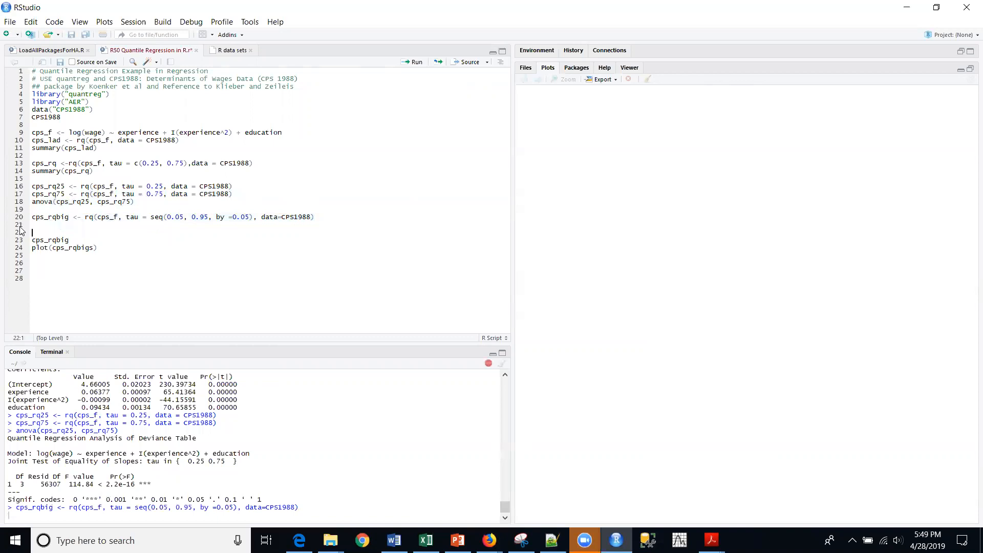
type("cps_rqbigs <- summary(cps_rqbig)")
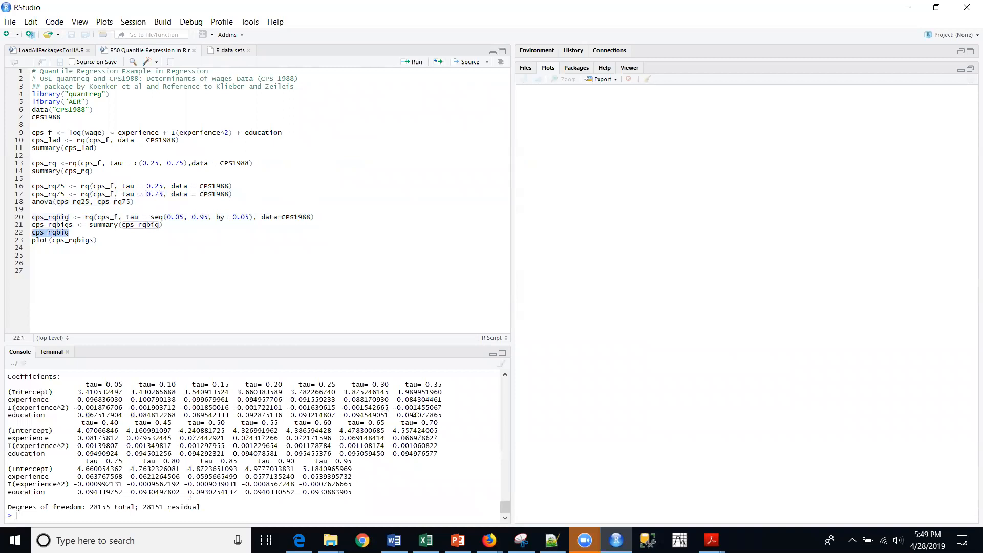
mouse_move(63, 249)
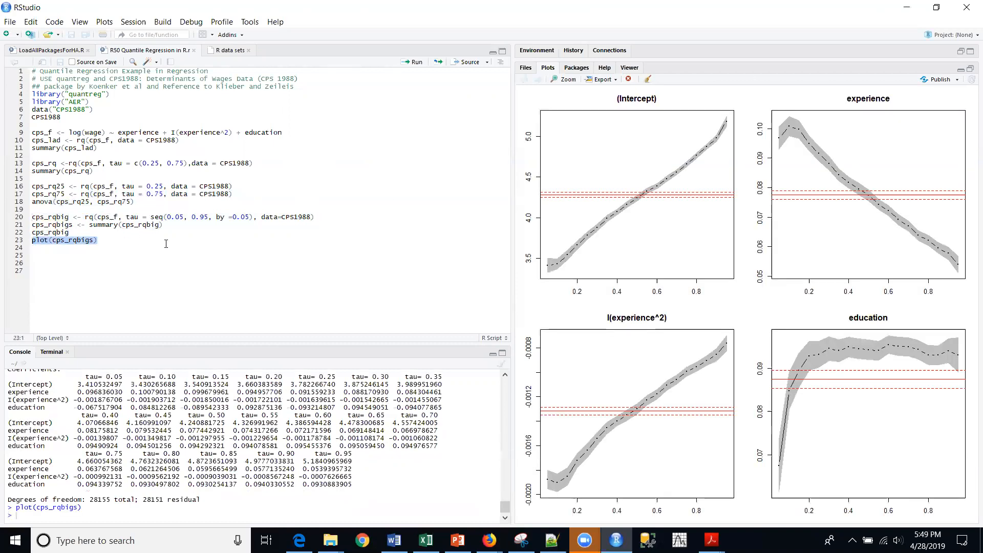
mouse_move(592, 297)
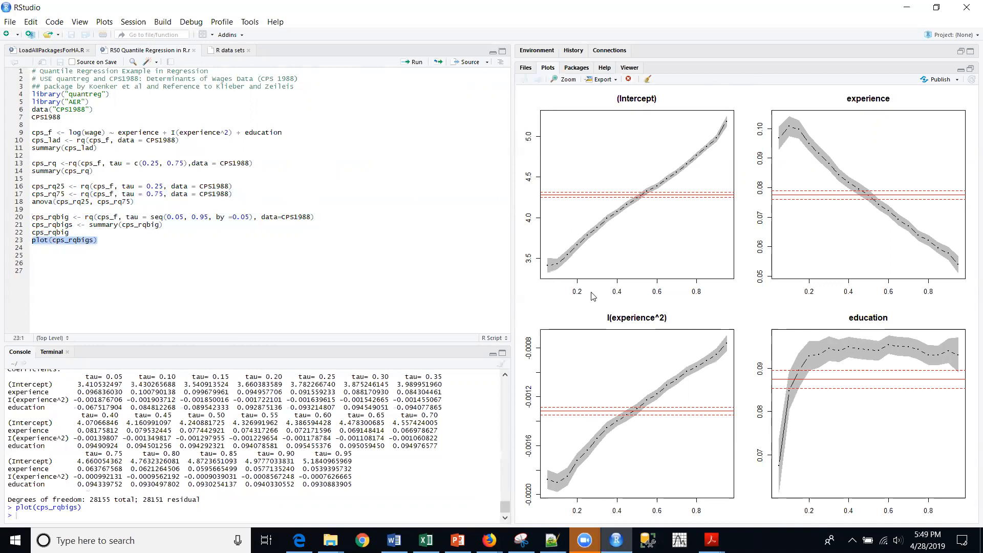
mouse_move(589, 249)
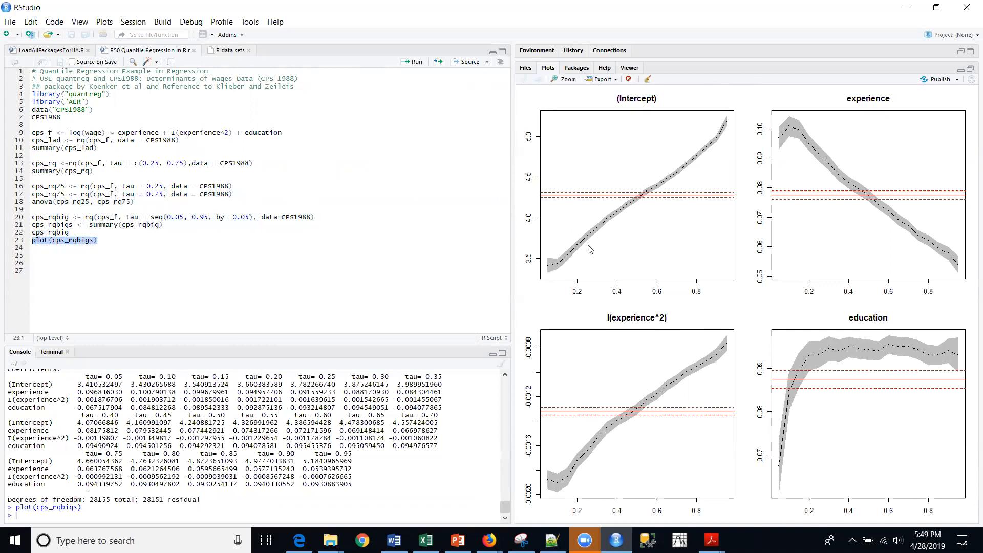
mouse_move(533, 281)
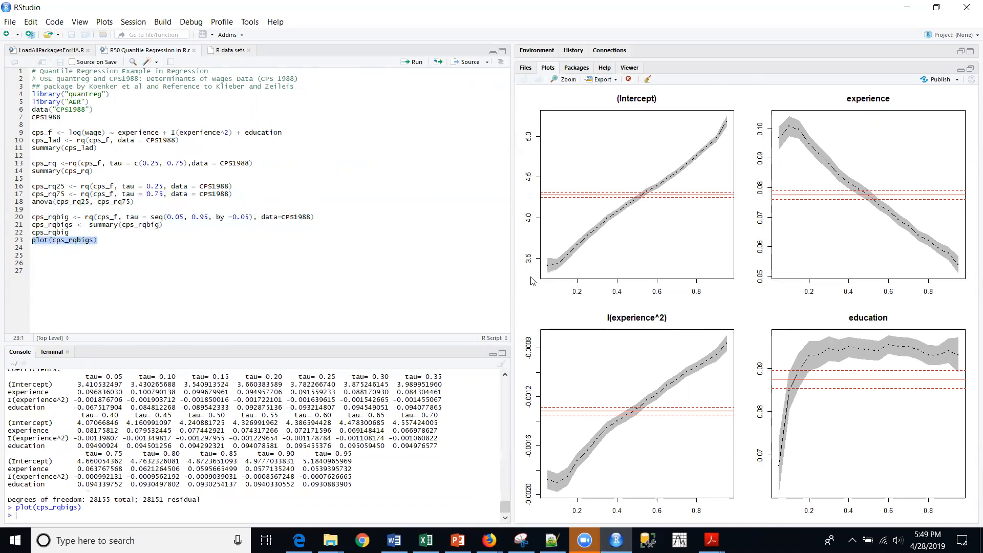
mouse_move(551, 266)
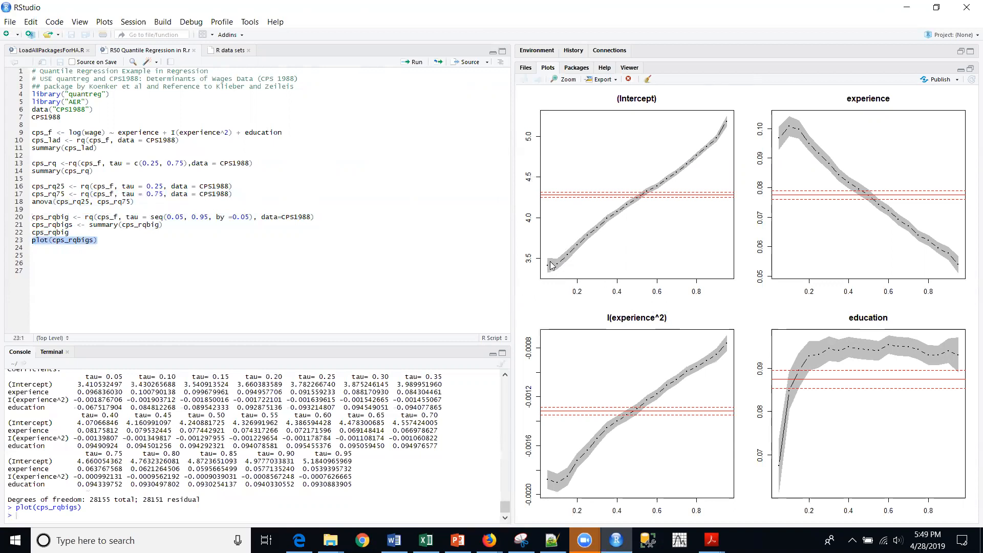
mouse_move(622, 240)
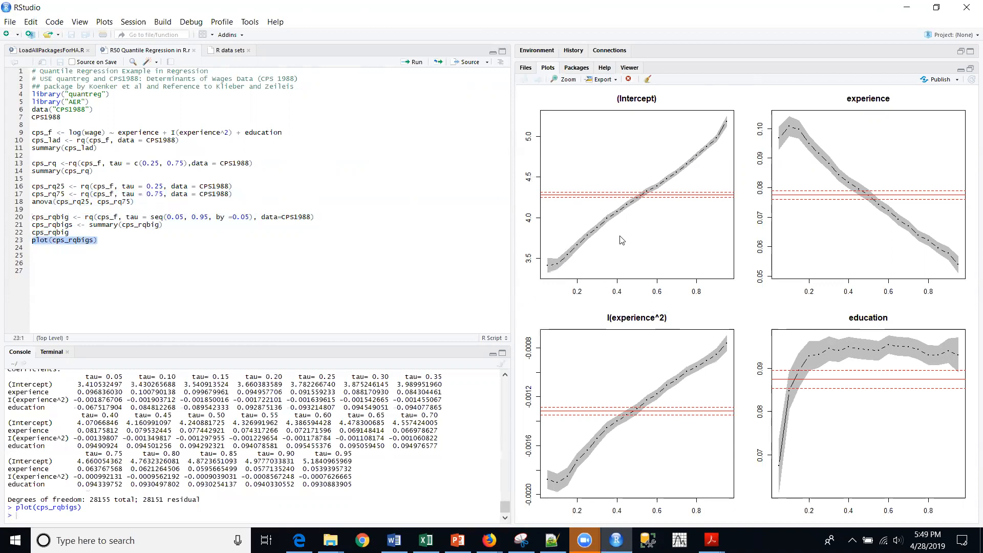
mouse_move(685, 168)
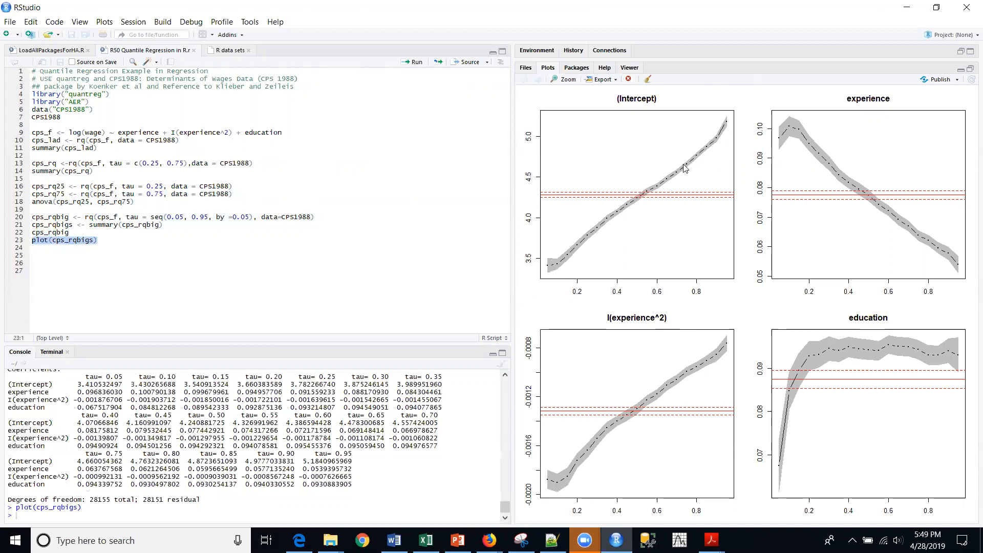
mouse_move(571, 274)
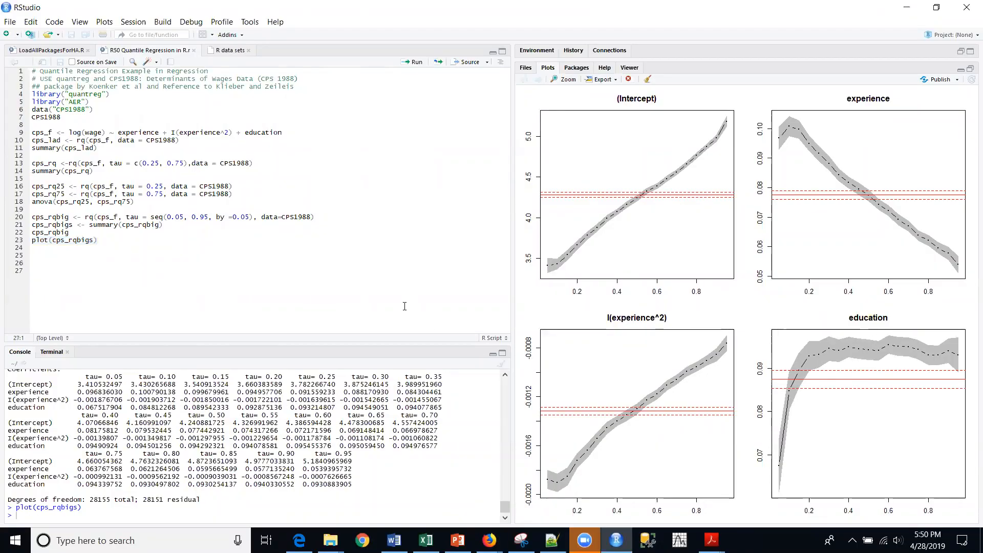
mouse_move(339, 253)
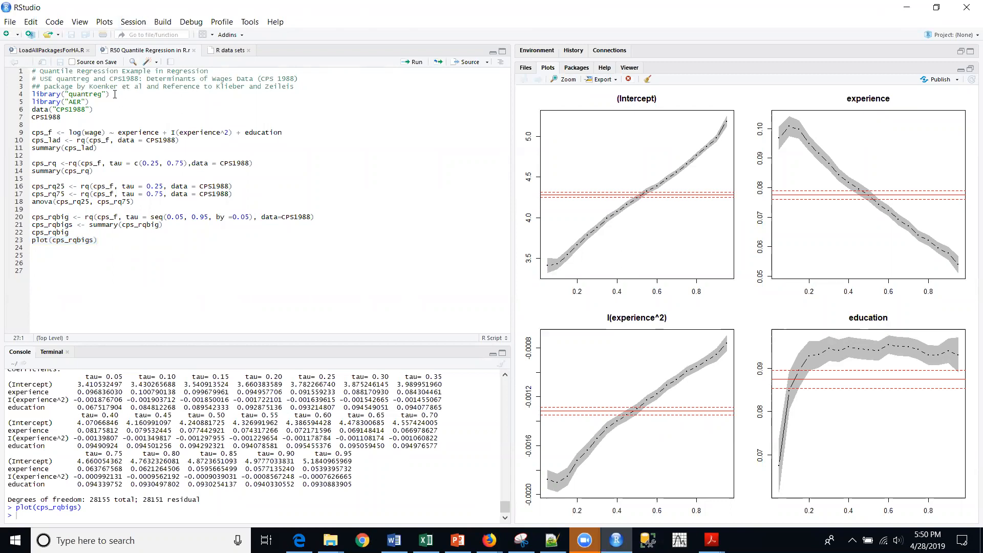
Plot cps_rqbigs coefficients across quantiles and select the CPS1988 dataset name
left_click(110, 95)
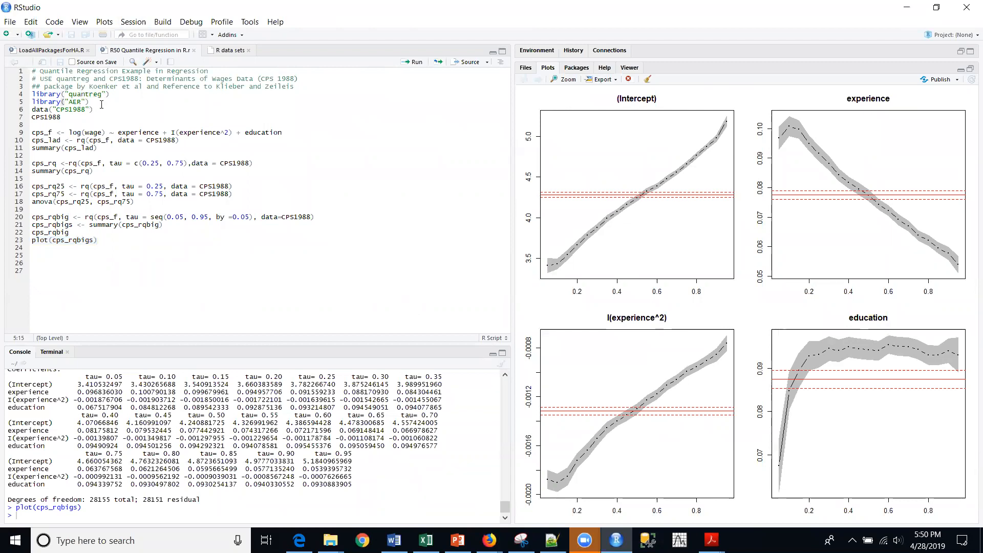
mouse_move(112, 101)
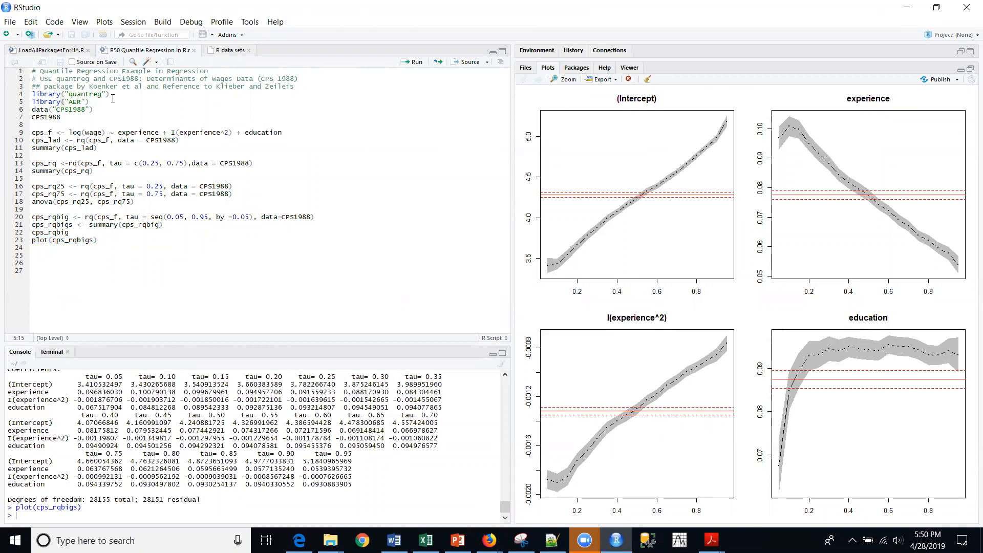
mouse_move(179, 118)
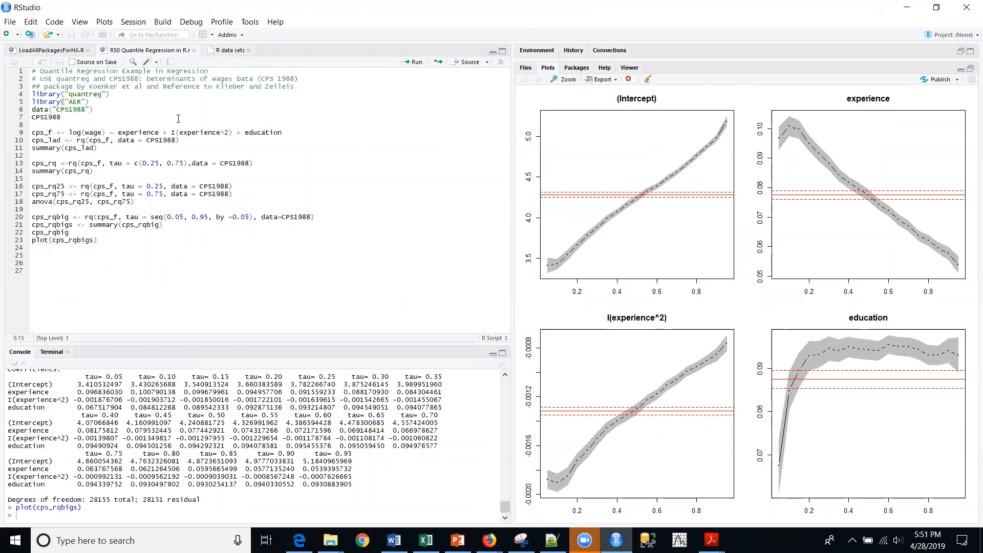
mouse_move(128, 134)
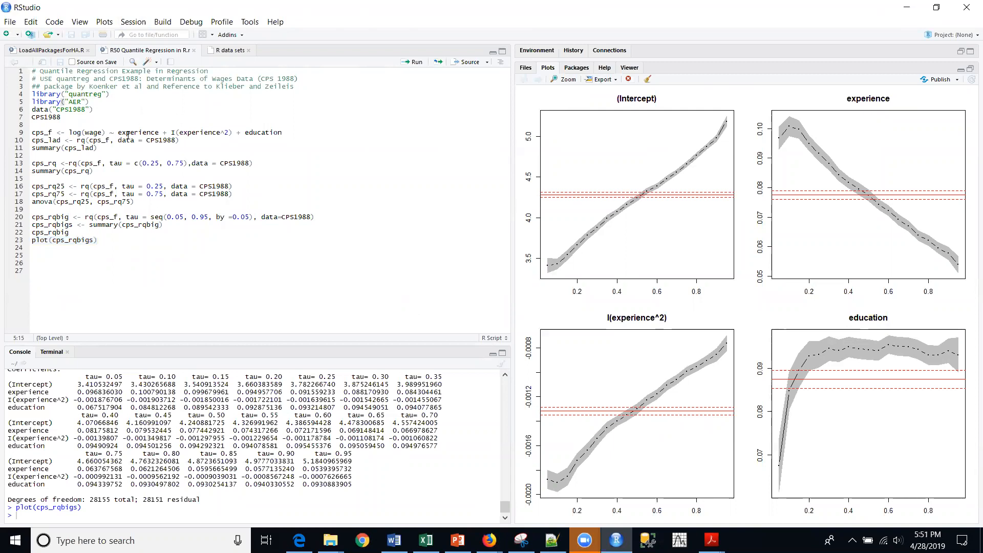
double_click(70, 109)
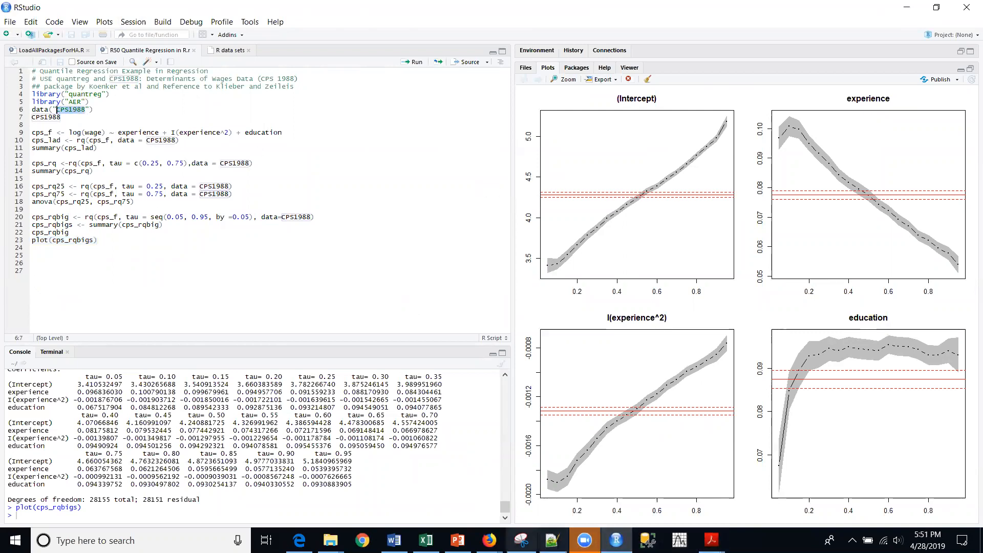
Switch to PowerPoint and show the Hands on R Series title slide
left_click(458, 540)
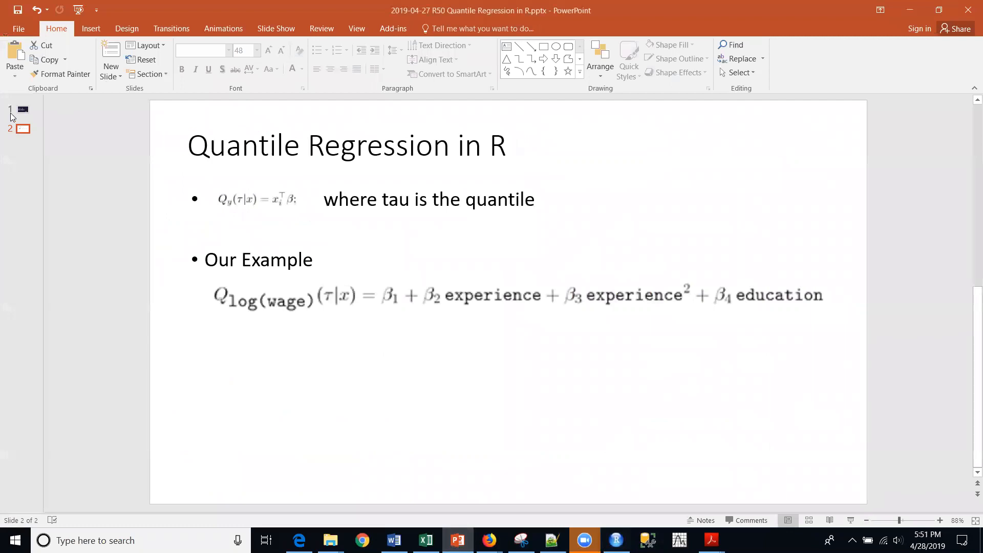
left_click(23, 109)
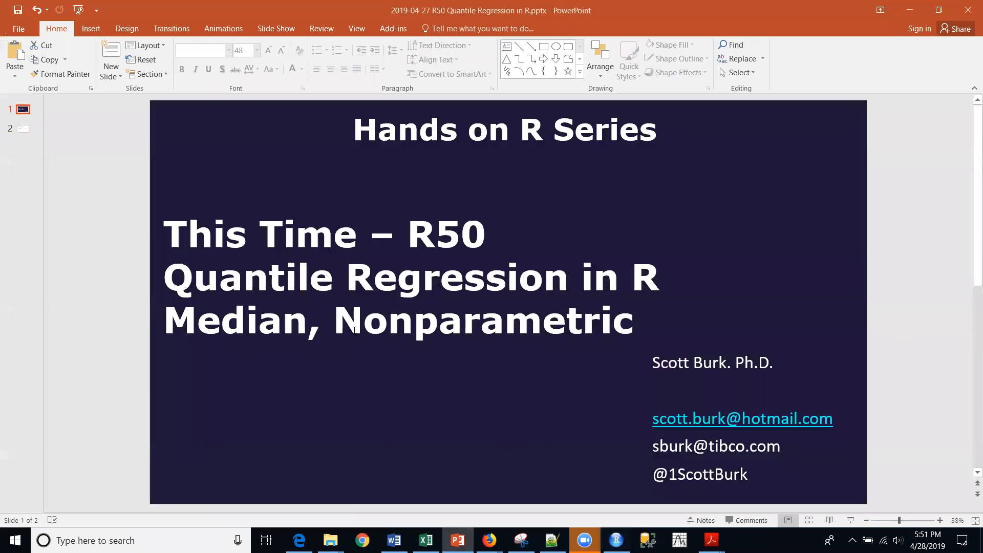